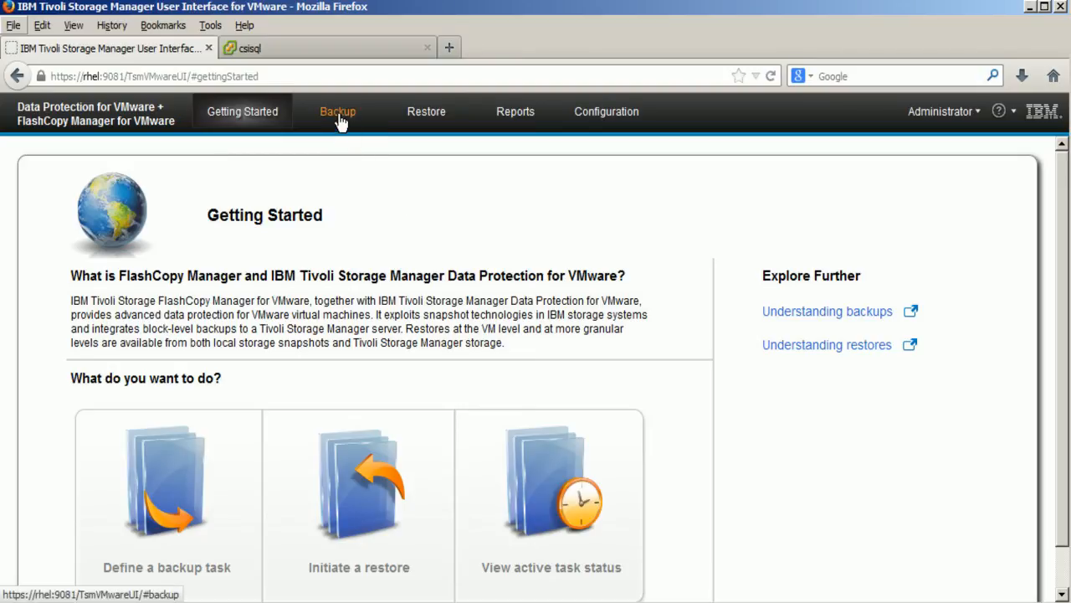
Step: Create a new backup schedule that backs up to Tivoli Storage Manager only
{"action": "left_click", "coordinate": [336, 110]}
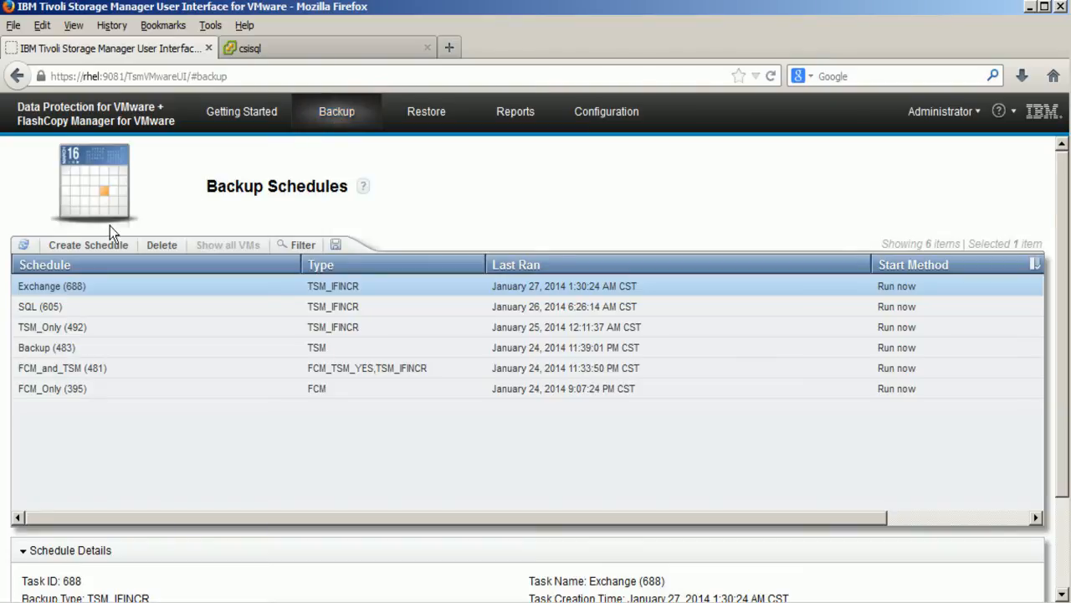
{"action": "left_click", "coordinate": [87, 244]}
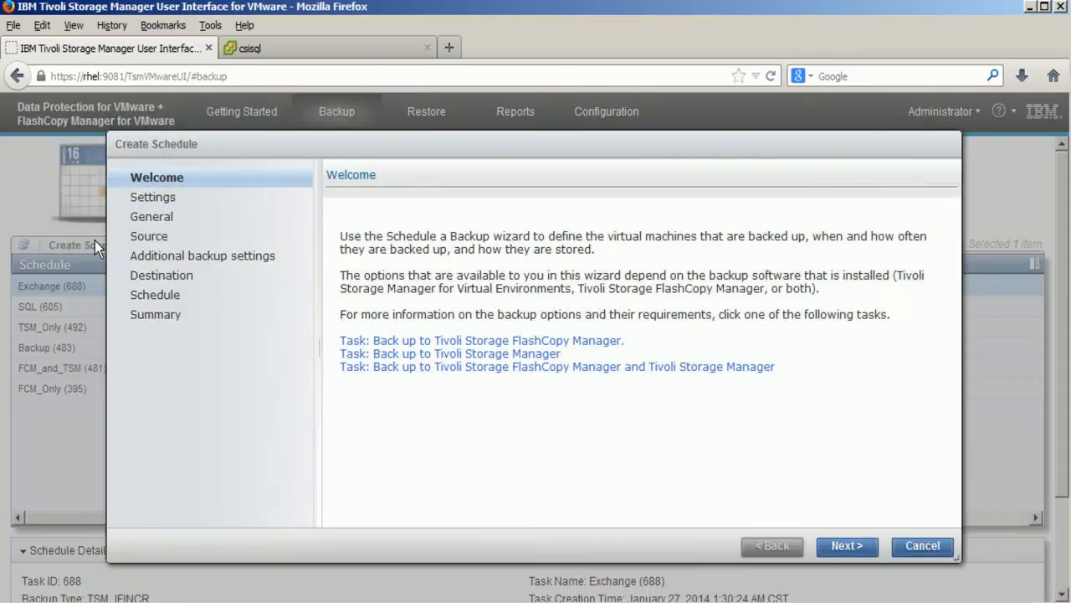
{"action": "mouse_move", "coordinate": [864, 546]}
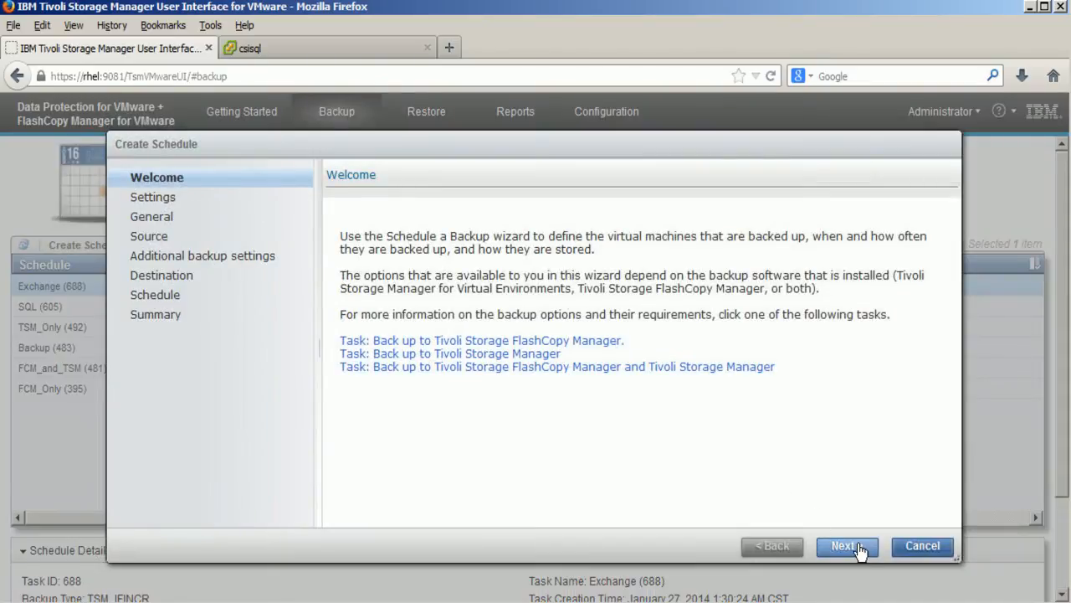
{"action": "left_click", "coordinate": [869, 547]}
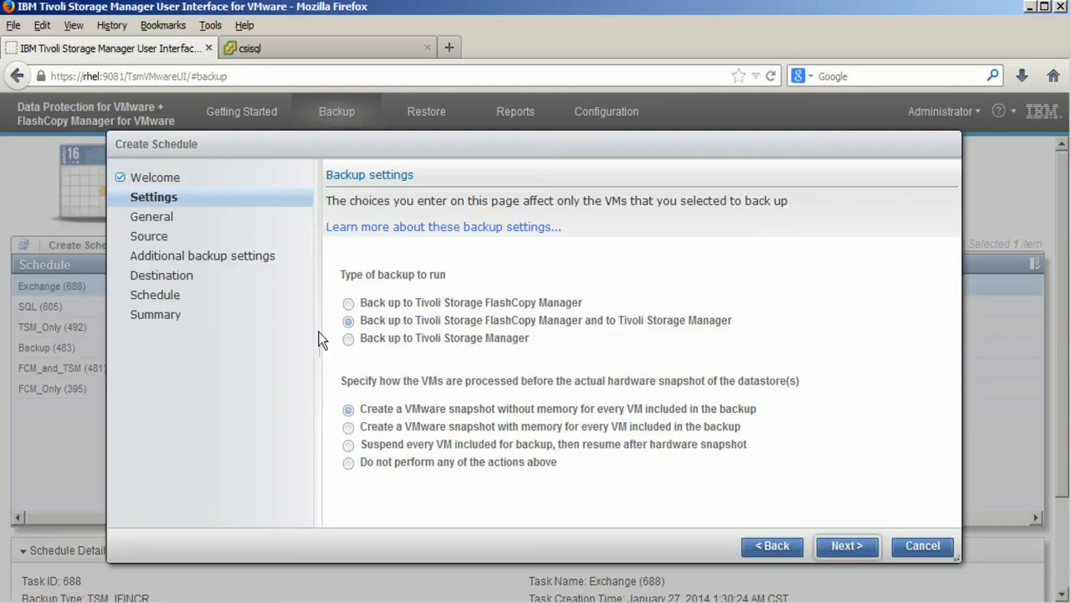
{"action": "left_click", "coordinate": [347, 338]}
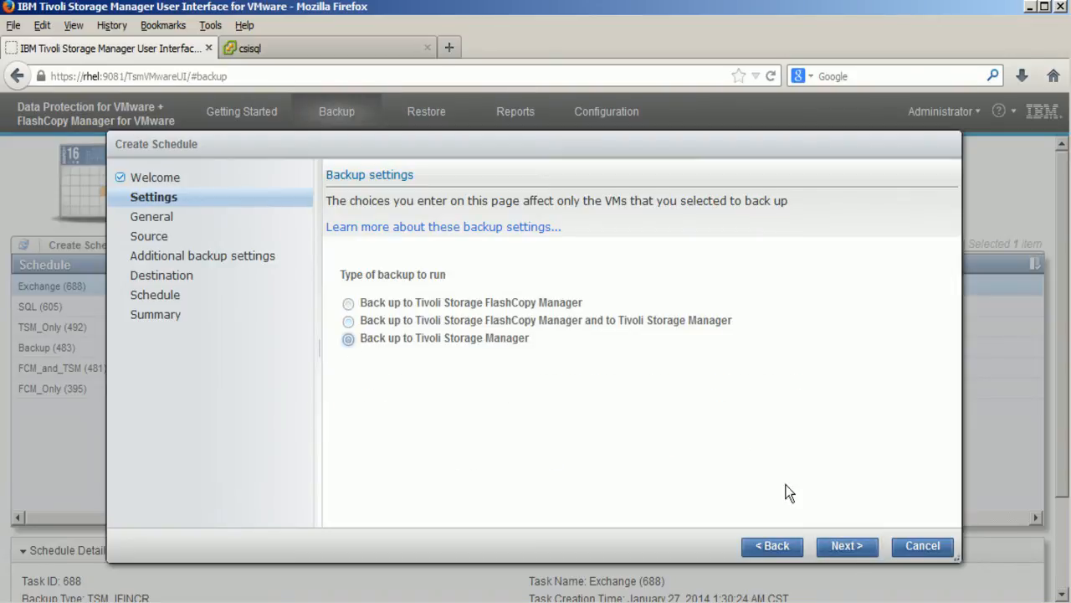
Step: Enter 'Application_Backup_SQL' as the backup schedule name
{"action": "left_click", "coordinate": [843, 547]}
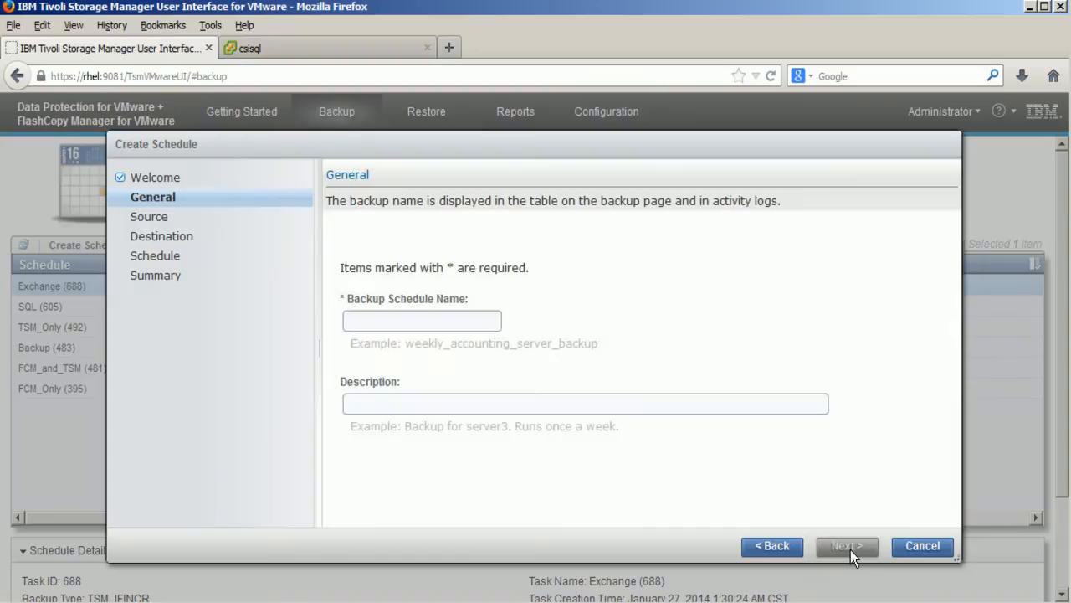
{"action": "left_click", "coordinate": [421, 320]}
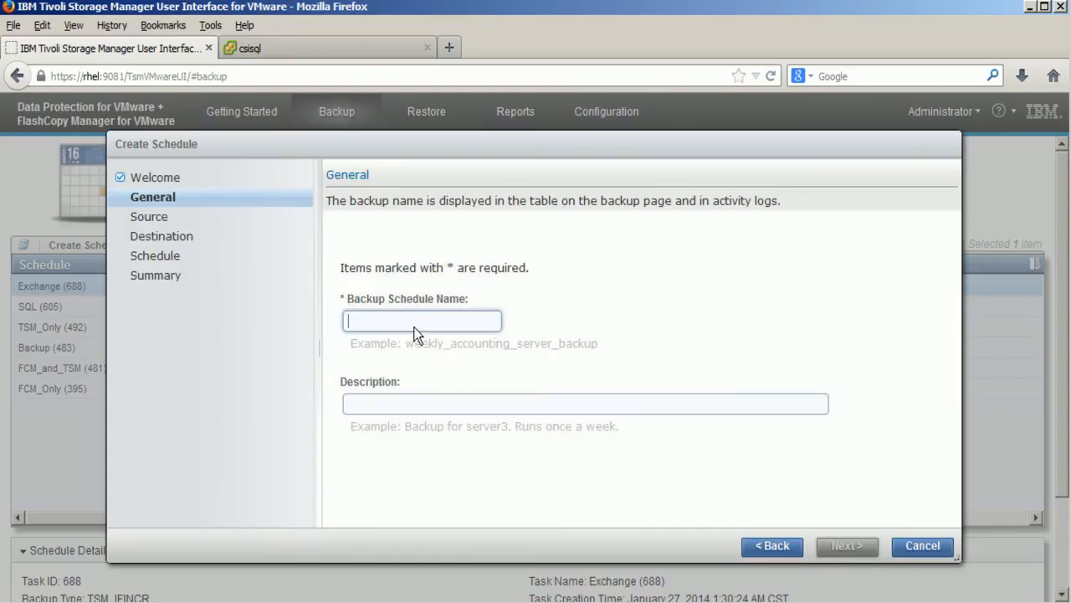
{"action": "type", "text": "A"}
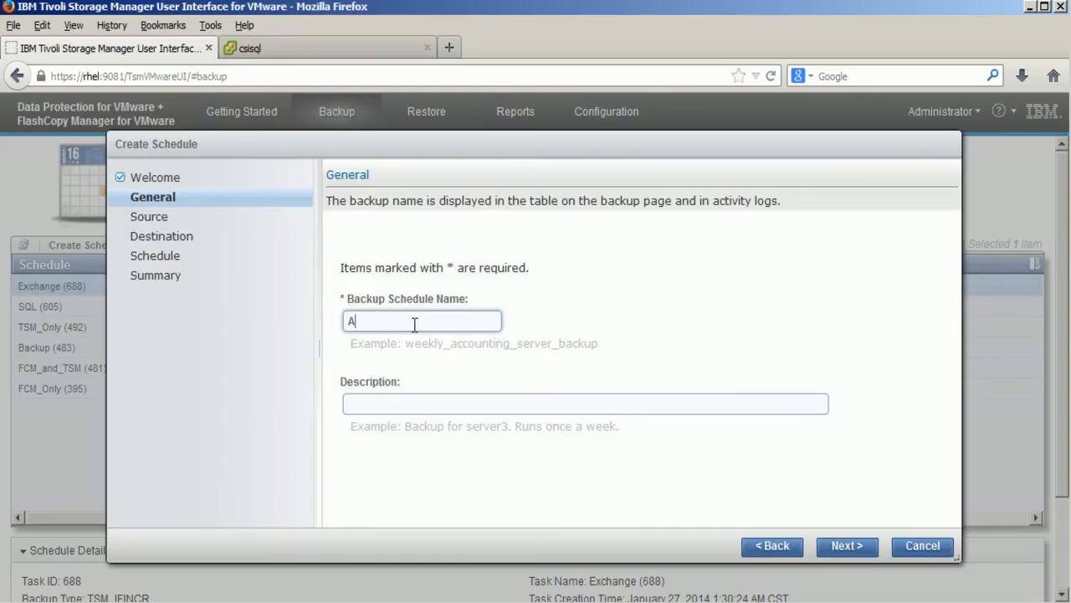
{"action": "type", "text": "pplicatio"}
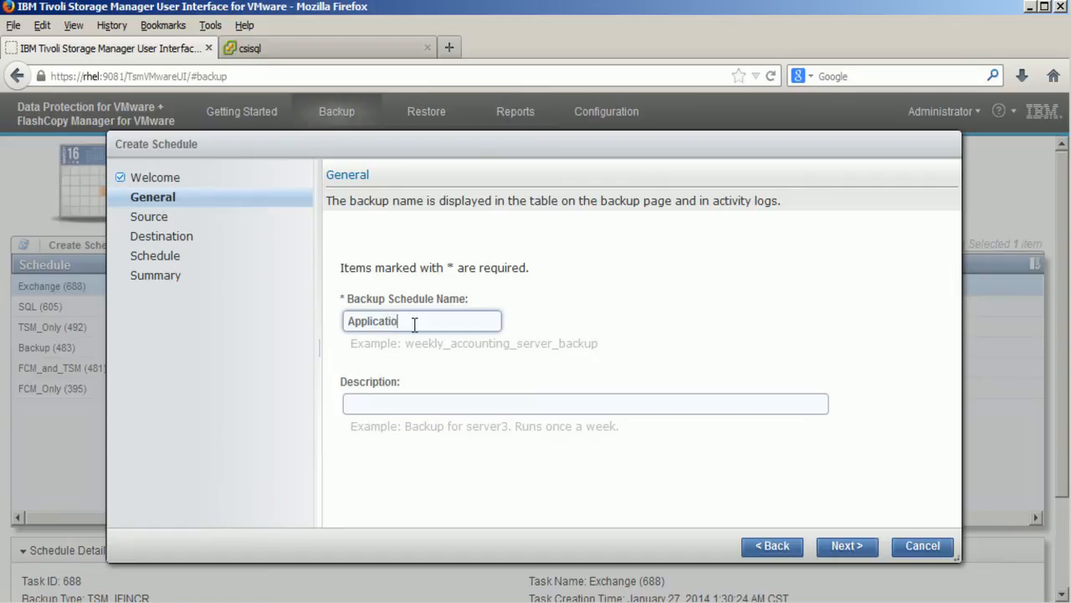
{"action": "type", "text": "n_Backup"}
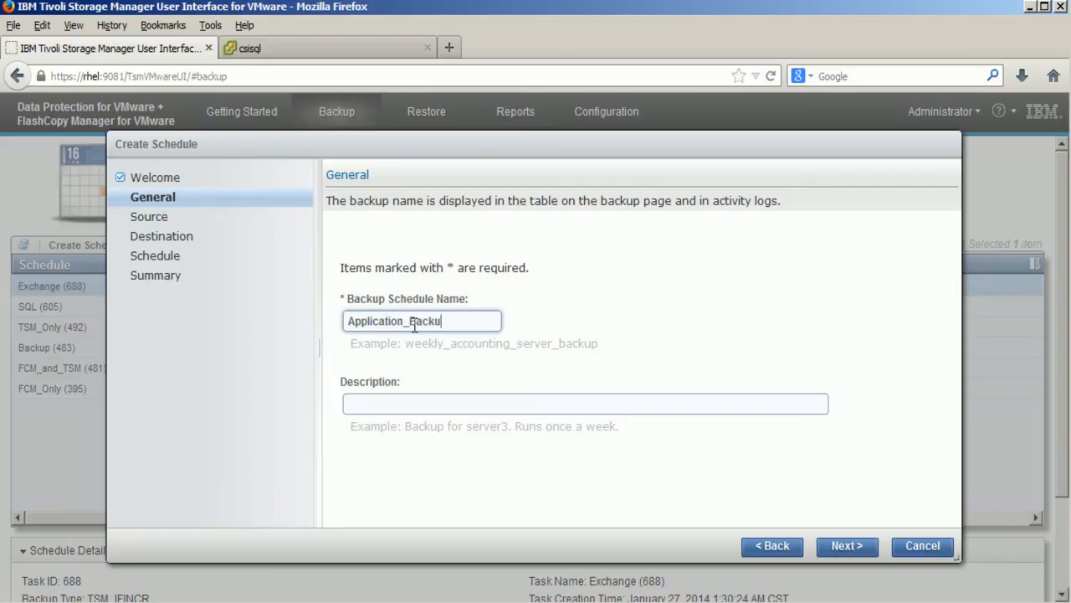
{"action": "type", "text": "_"}
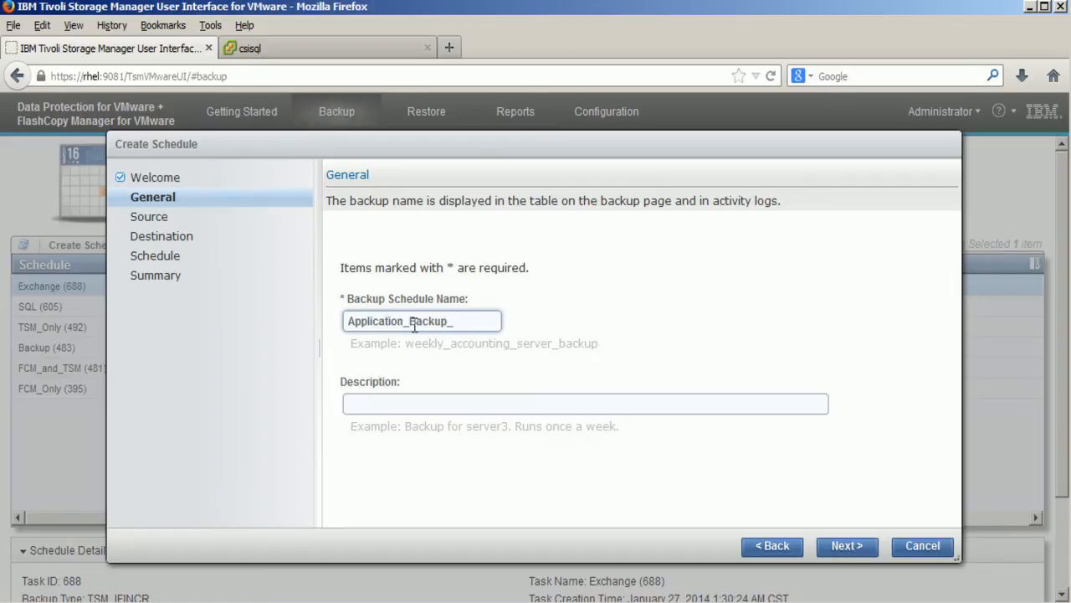
{"action": "type", "text": "SQL"}
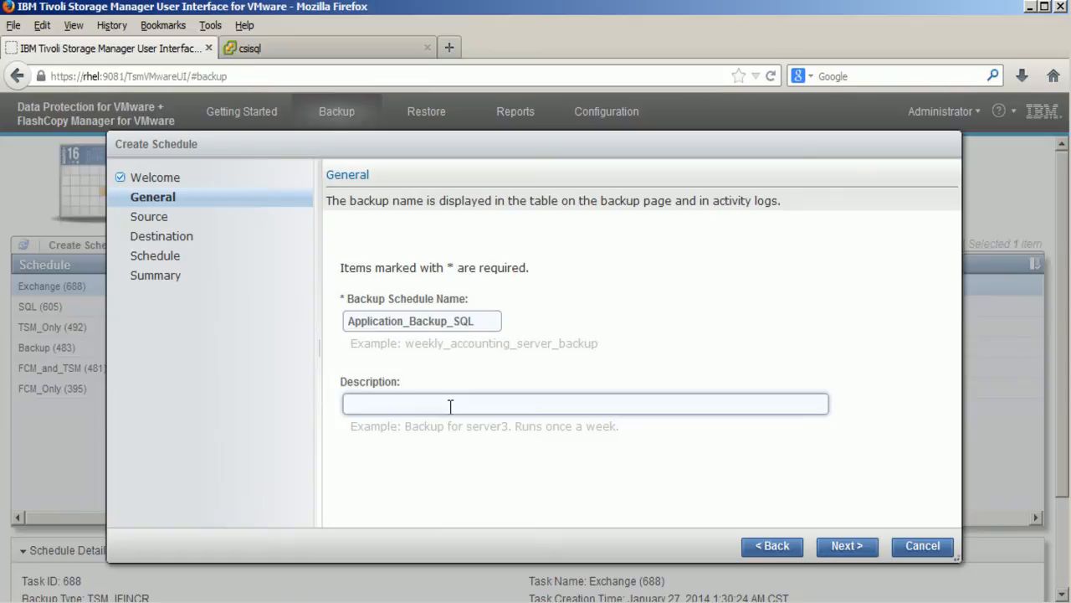
Step: Expand Enablement > CSI > vsphere1.enablement.ibm.lab and select the csisql VM as source
{"action": "left_click", "coordinate": [844, 545]}
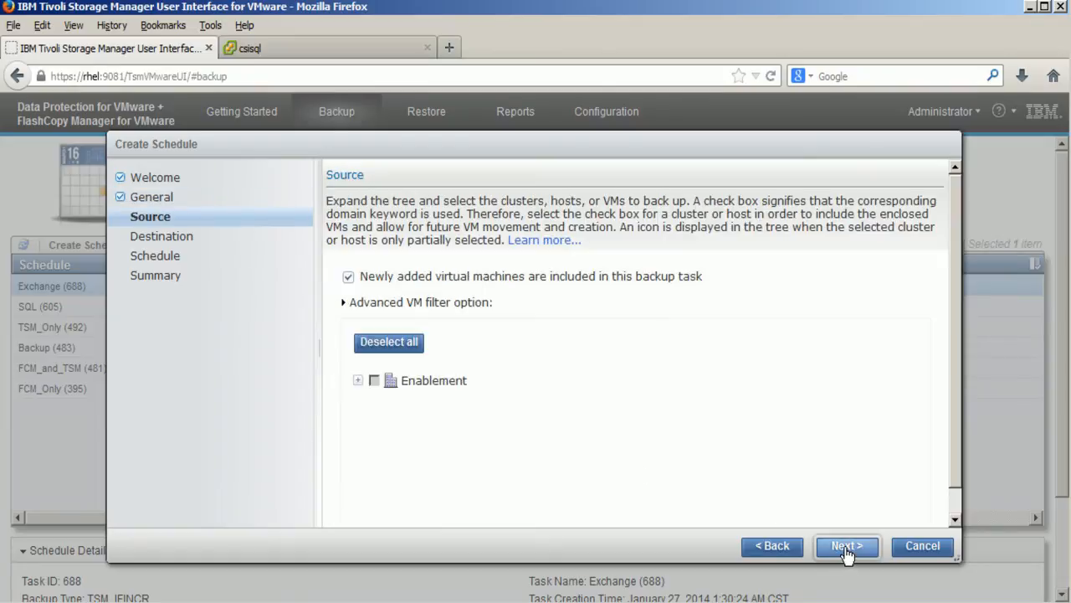
{"action": "mouse_move", "coordinate": [352, 393]}
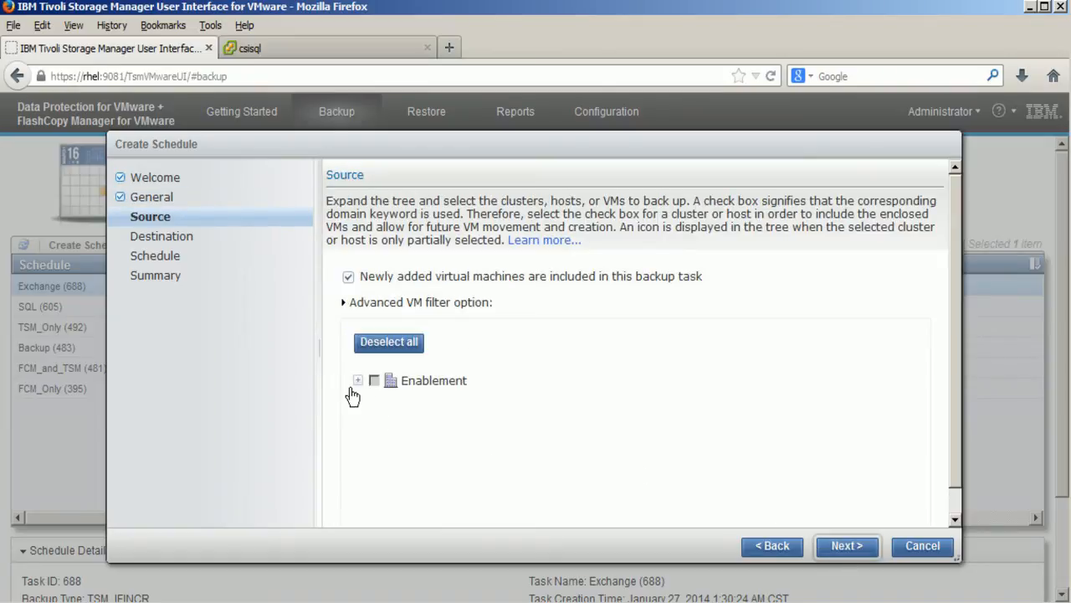
{"action": "left_click", "coordinate": [353, 380]}
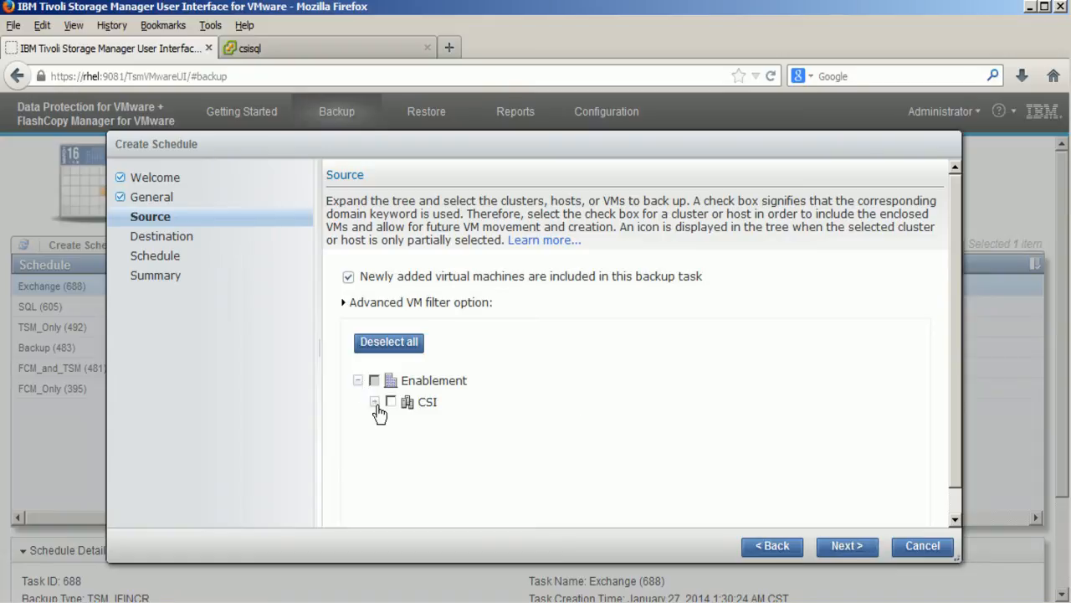
{"action": "left_click", "coordinate": [375, 401]}
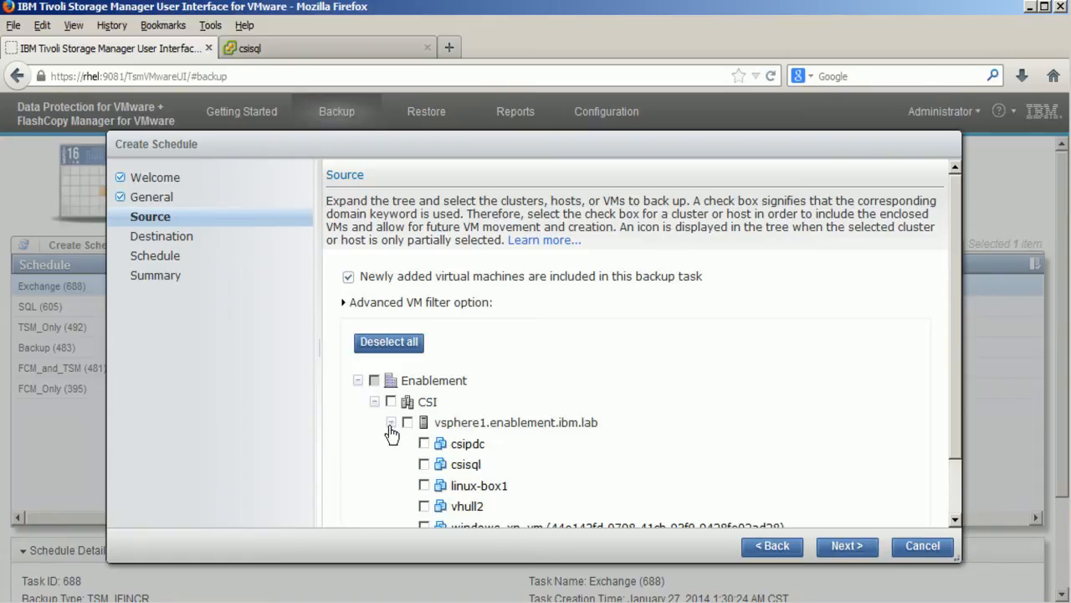
{"action": "mouse_move", "coordinate": [424, 465]}
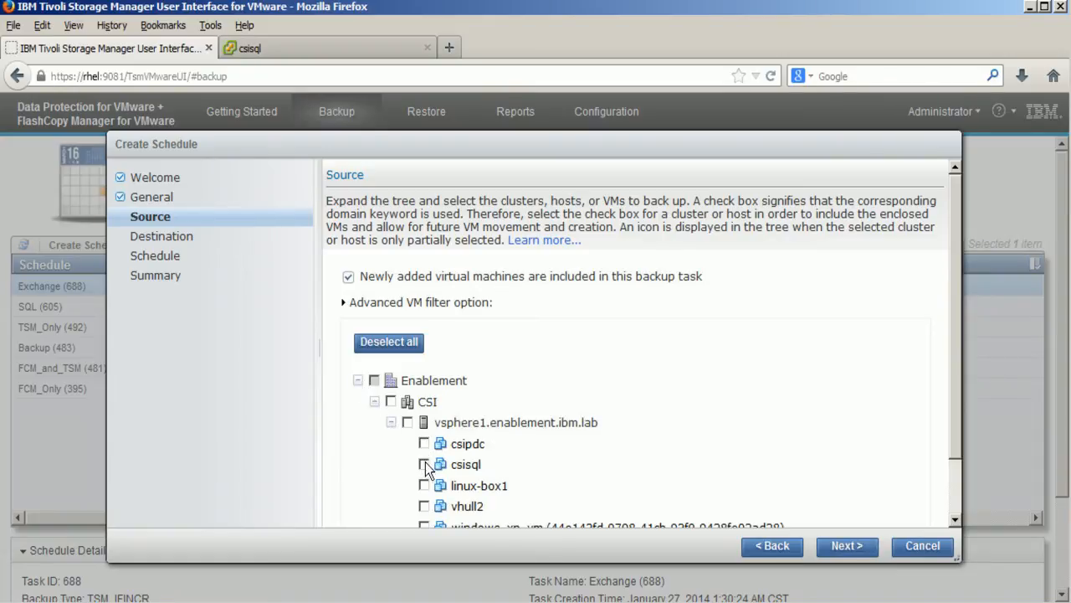
{"action": "left_click", "coordinate": [423, 463]}
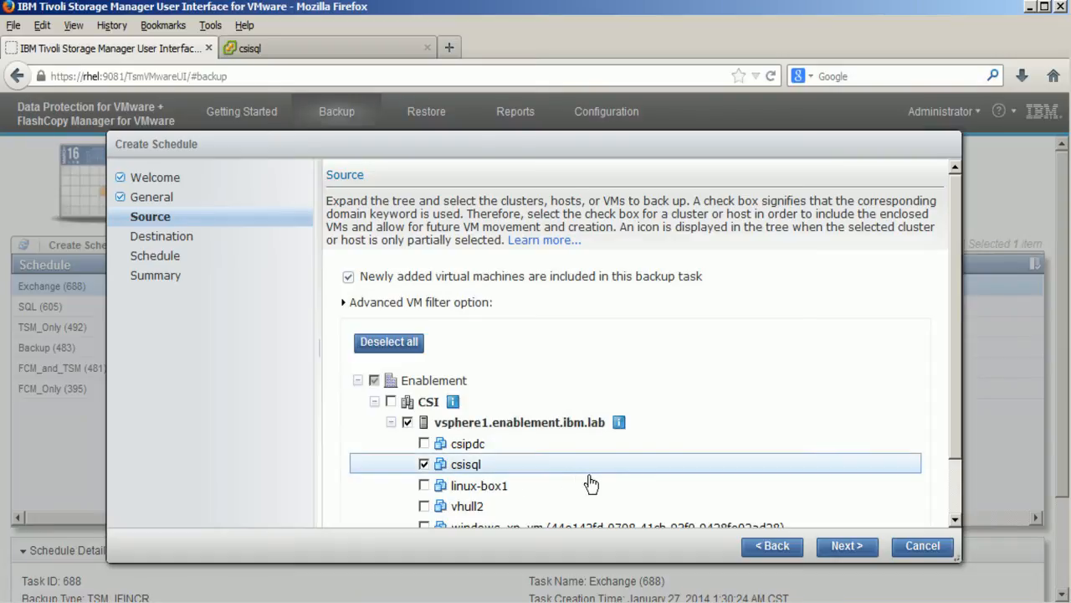
{"action": "mouse_move", "coordinate": [945, 493]}
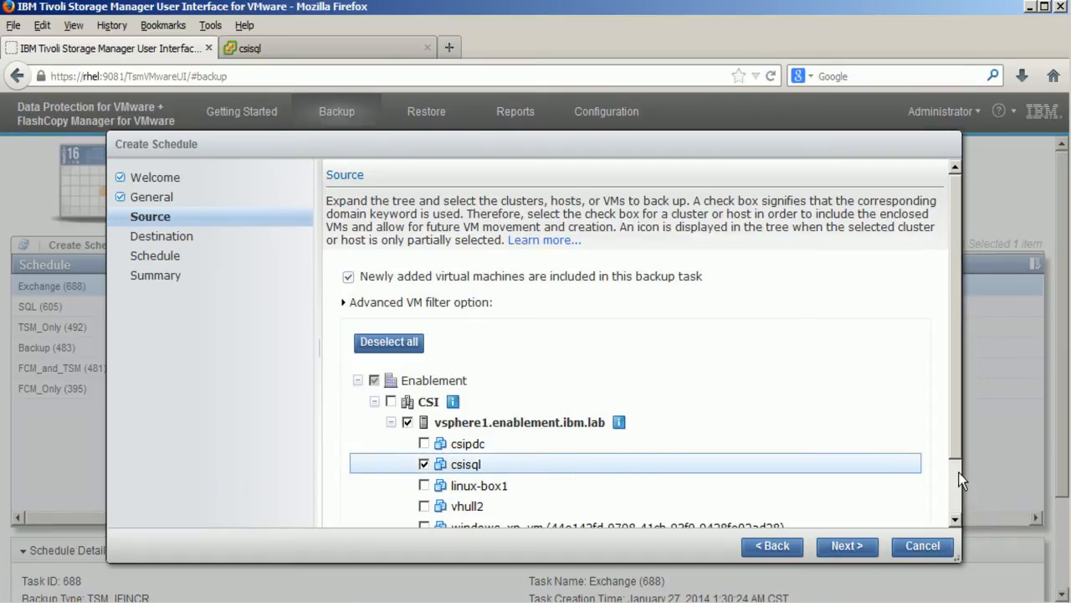
{"action": "scroll", "scroll_direction": "down", "scroll_amount": 3}
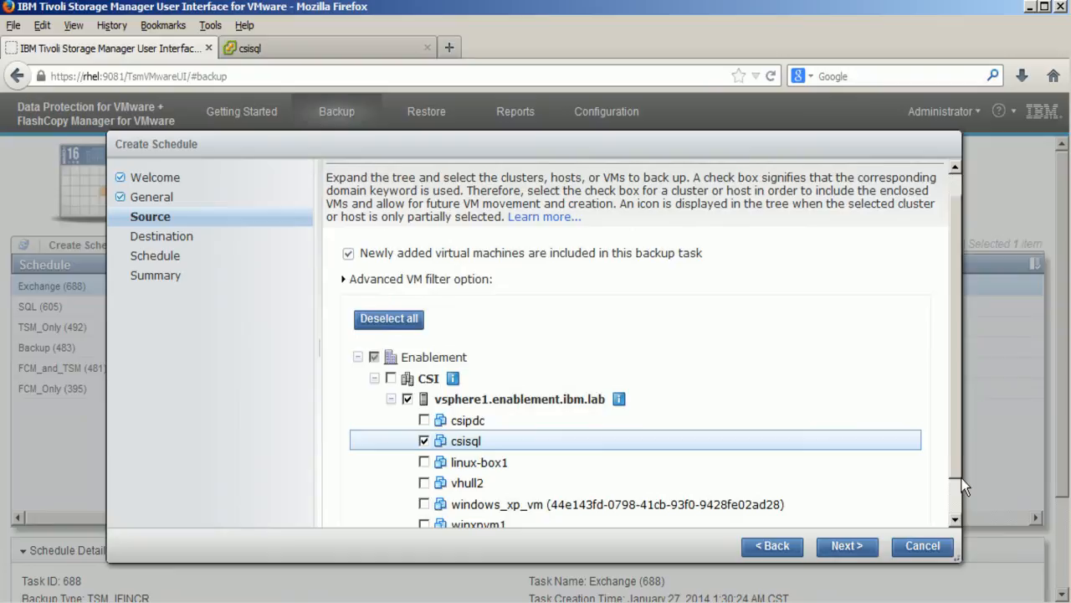
{"action": "scroll", "scroll_direction": "down", "scroll_amount": 3}
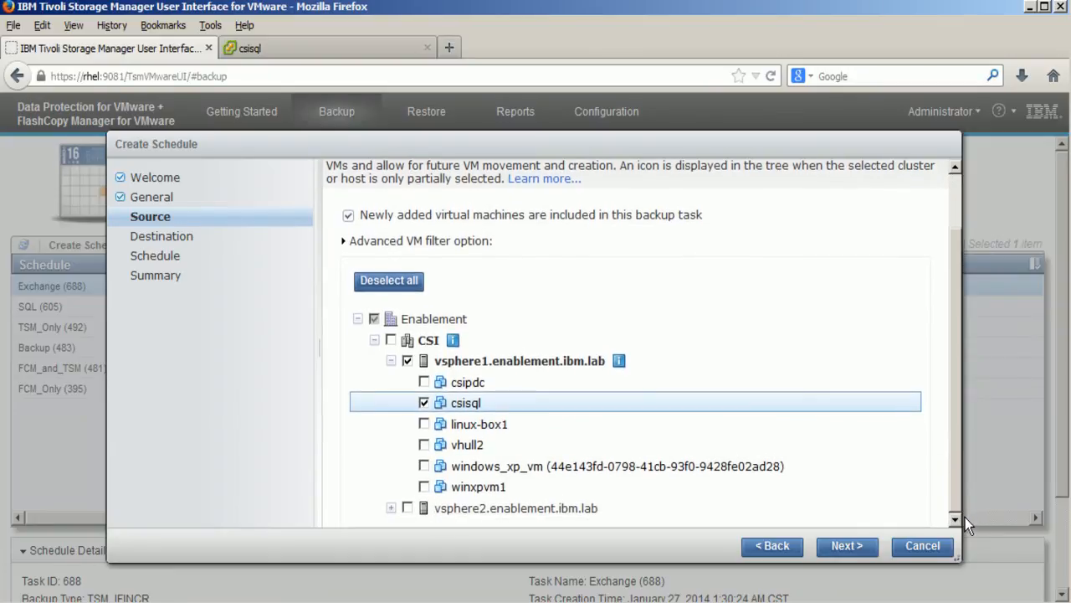
Step: Choose VE_ENABLEMENT_DM2 as the data mover node and continue to the Schedule page
{"action": "left_click", "coordinate": [846, 547]}
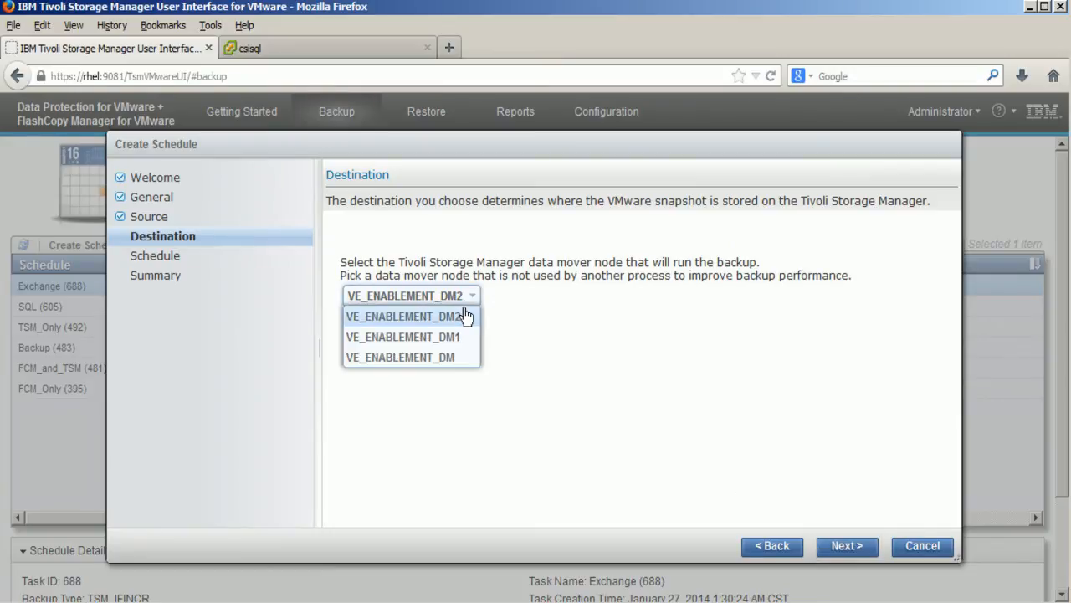
{"action": "left_click", "coordinate": [411, 316]}
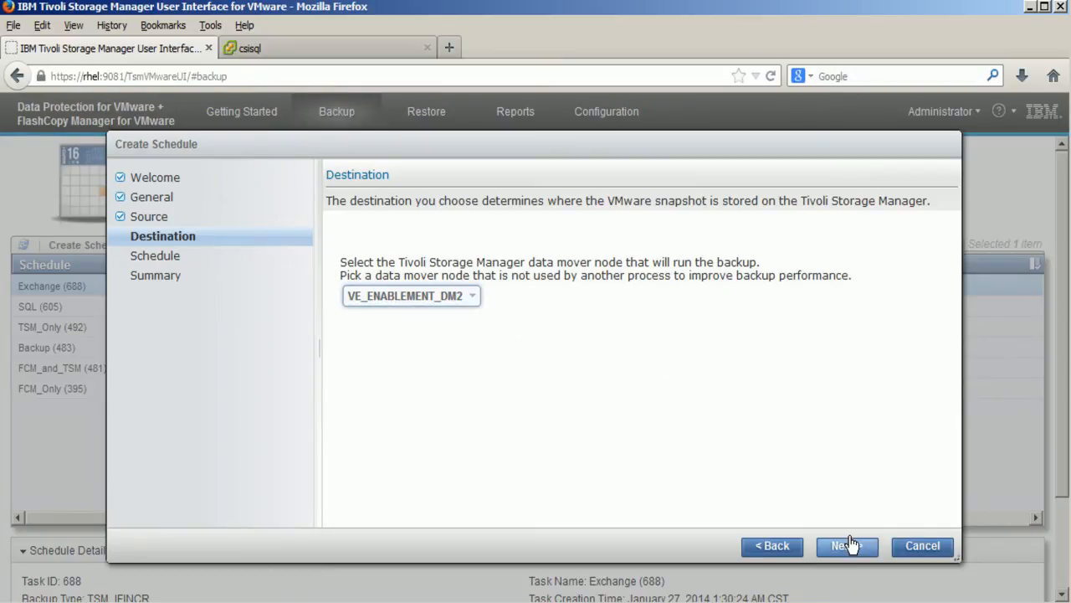
{"action": "left_click", "coordinate": [847, 546]}
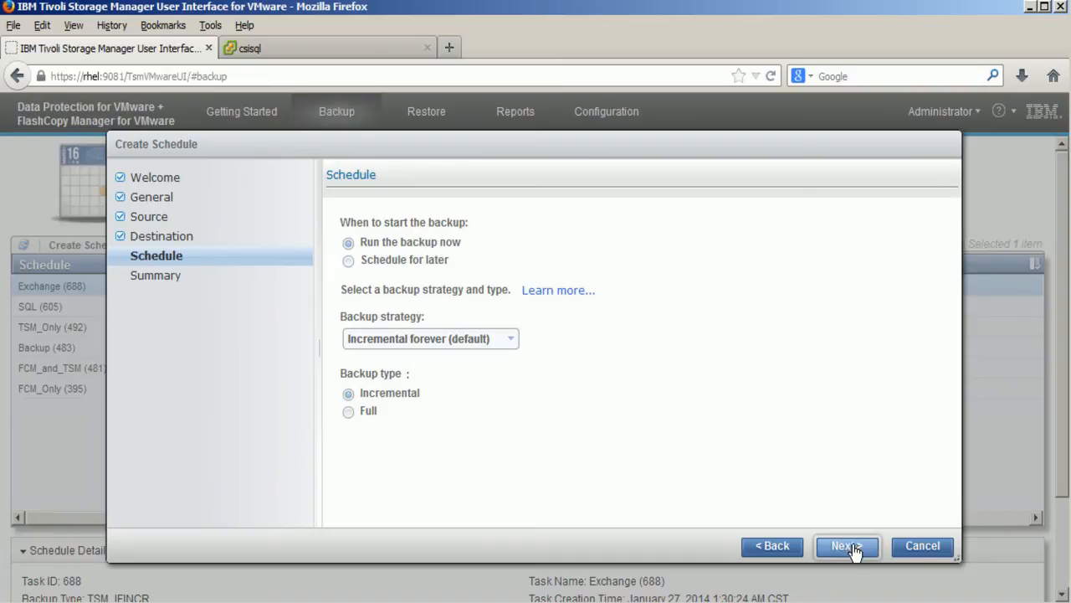
Step: Finish the Application_Backup_SQL schedule to run it now, and accept monitoring the task
{"action": "left_click", "coordinate": [857, 547]}
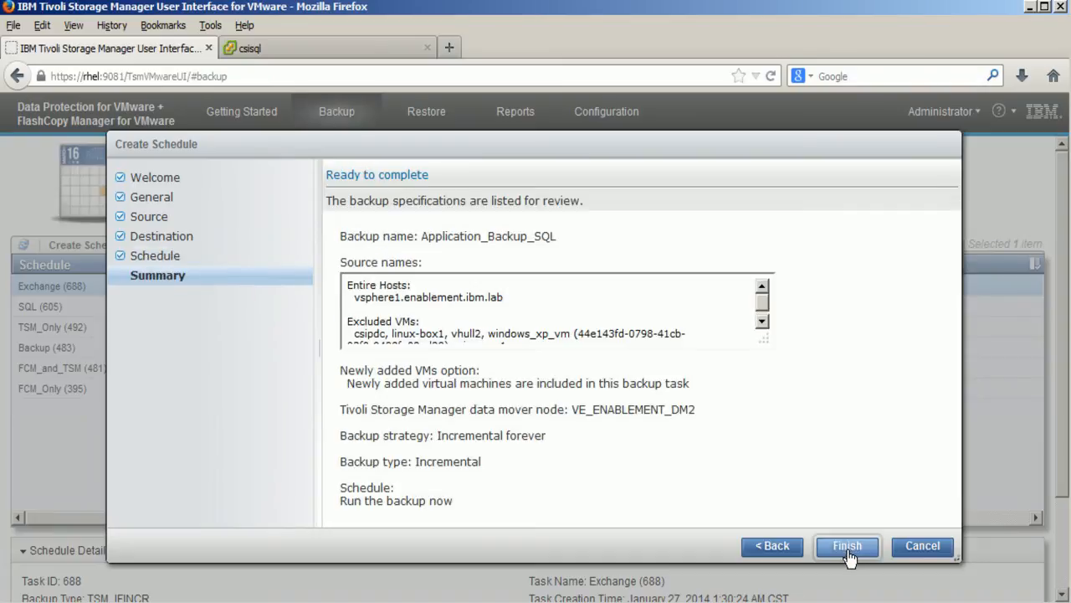
{"action": "mouse_move", "coordinate": [777, 315]}
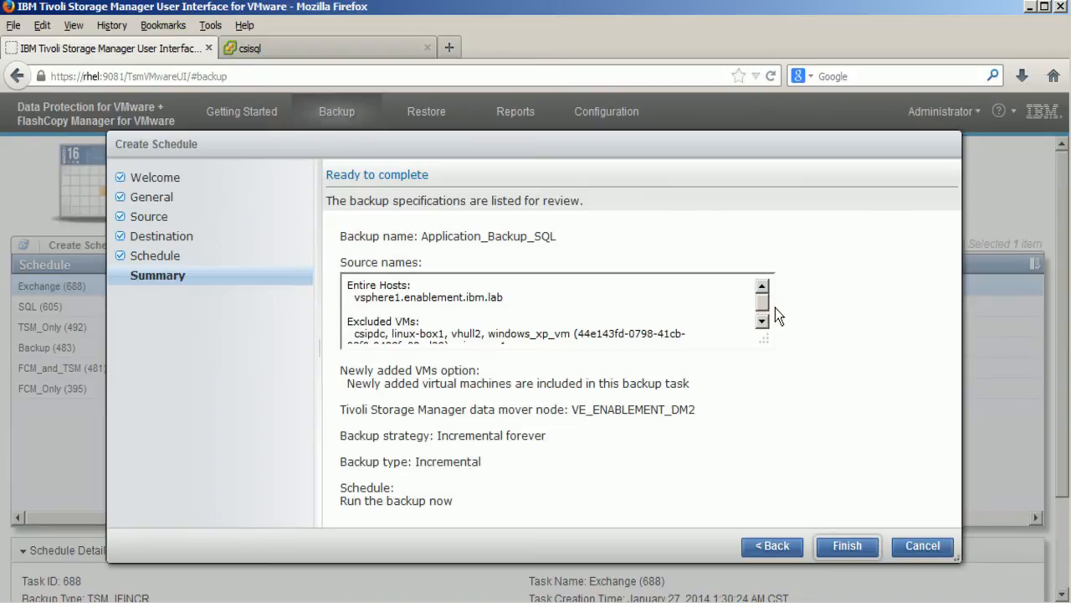
{"action": "left_click", "coordinate": [761, 319]}
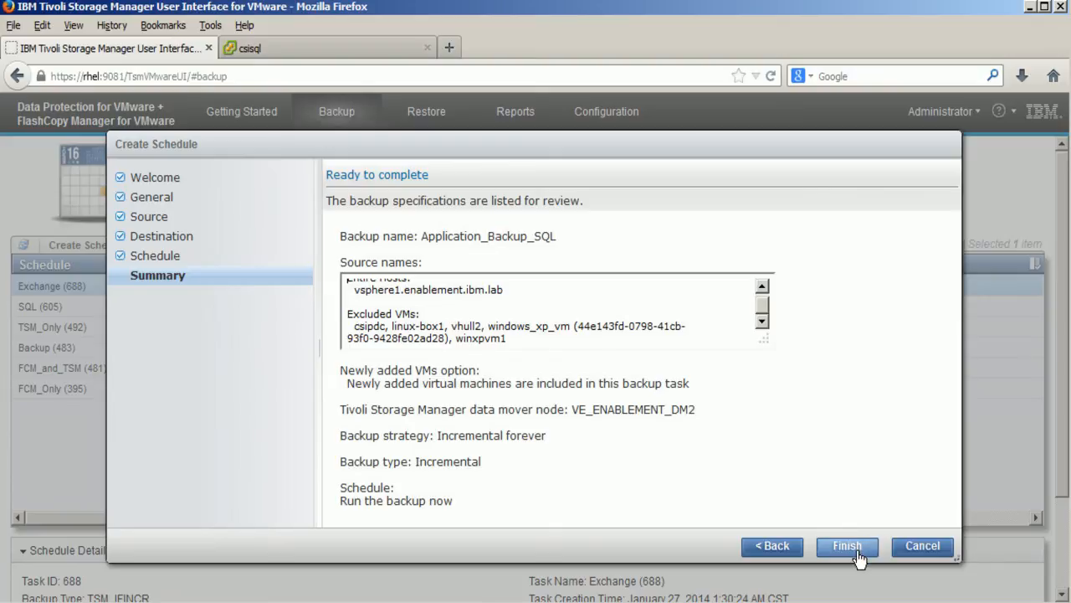
{"action": "left_click", "coordinate": [855, 547]}
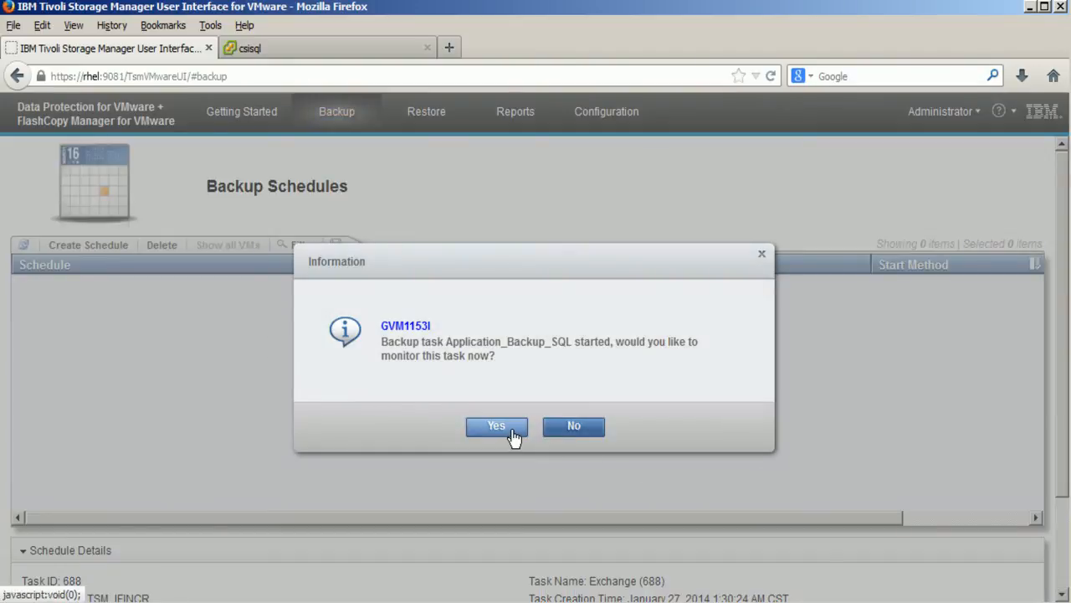
{"action": "left_click", "coordinate": [495, 426]}
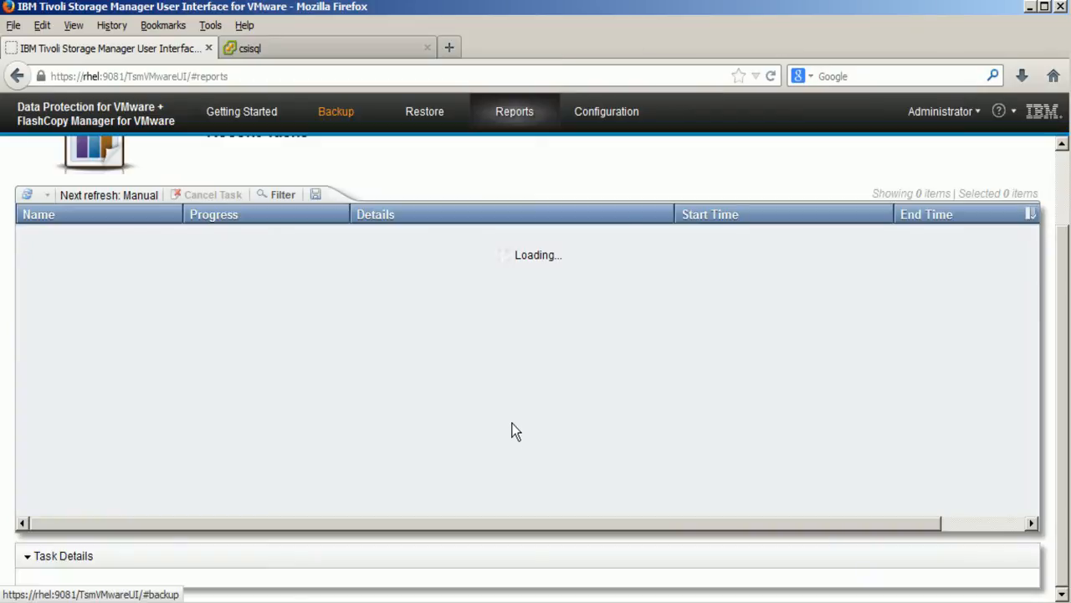
{"action": "mouse_move", "coordinate": [729, 592]}
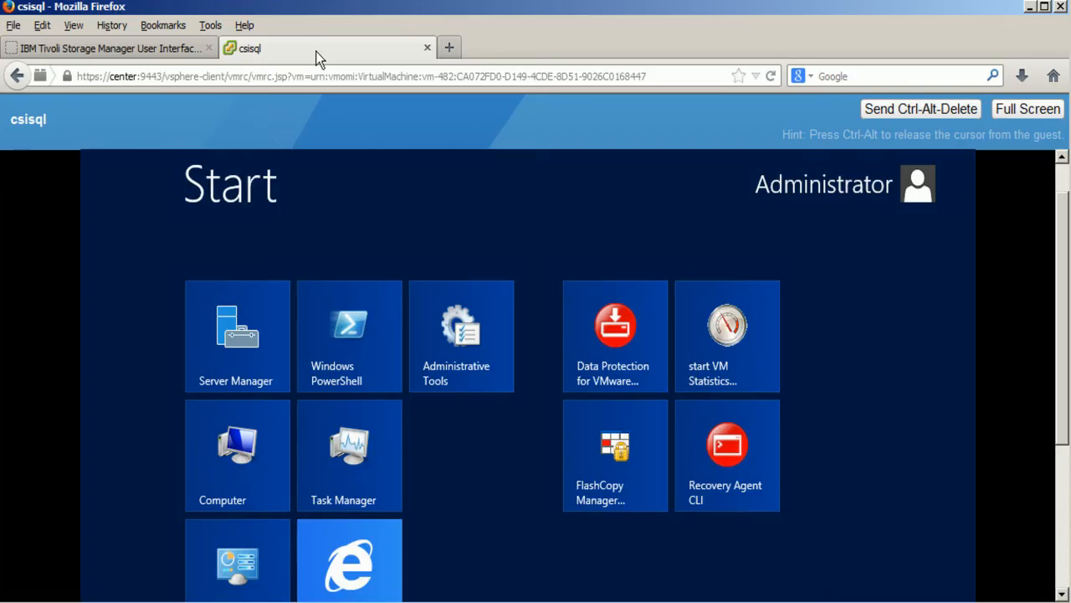
{"action": "mouse_move", "coordinate": [536, 170]}
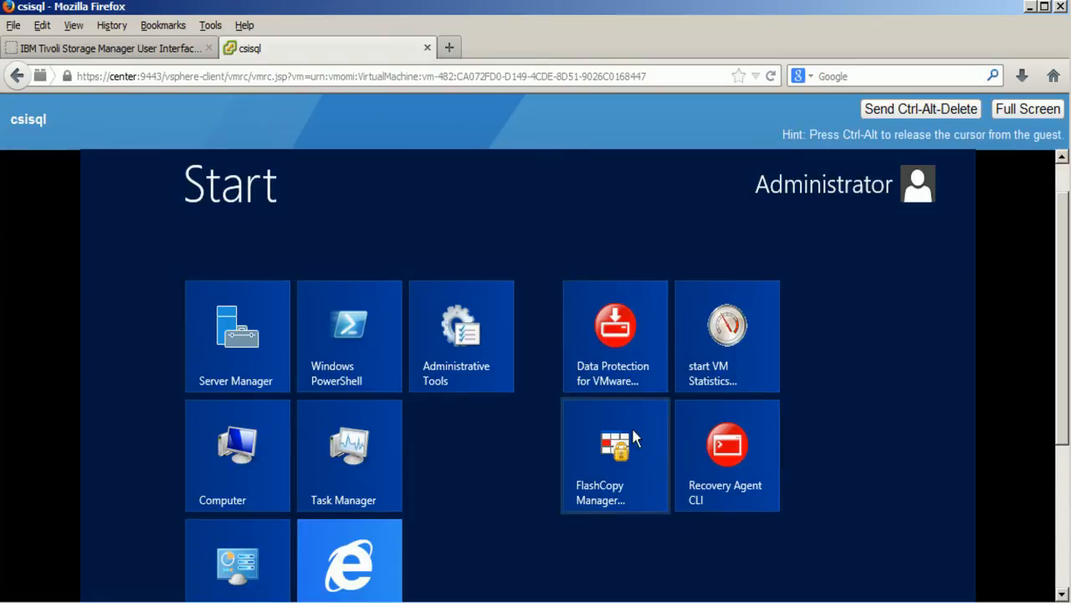
{"action": "mouse_move", "coordinate": [620, 452]}
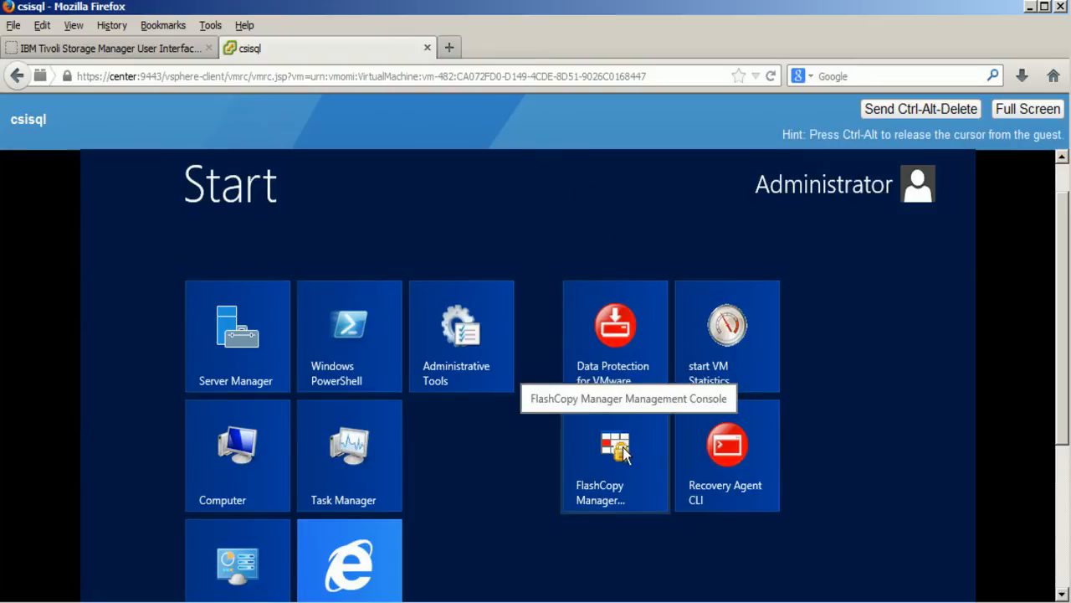
Step: Launch FlashCopy Manager and open Dashboard - CSISQL > Protect and Recover Data > SQL Server - CSISQL
{"action": "left_click", "coordinate": [616, 452]}
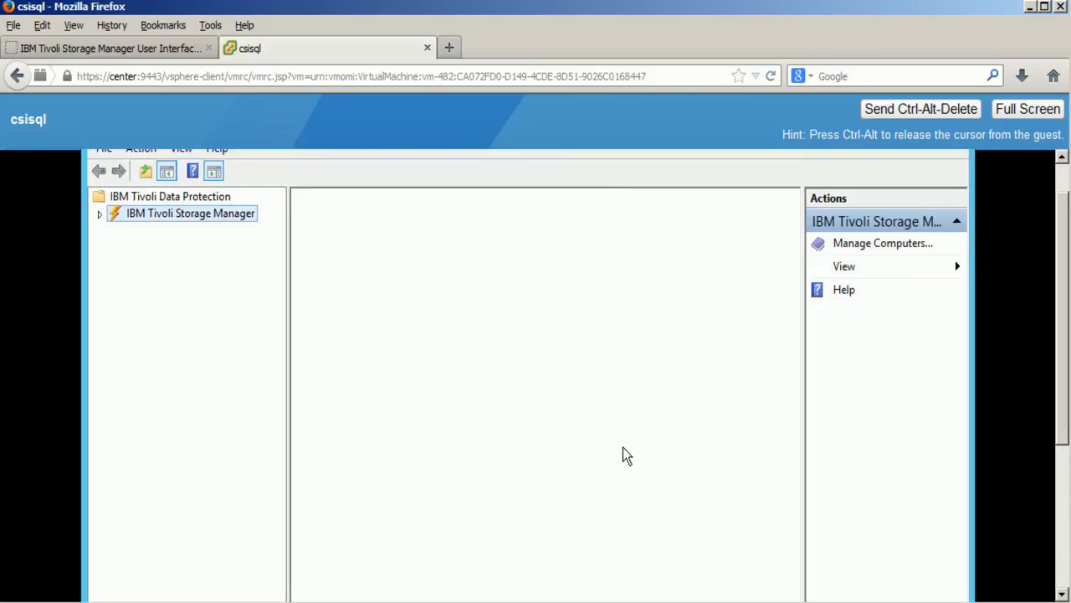
{"action": "mouse_move", "coordinate": [452, 414]}
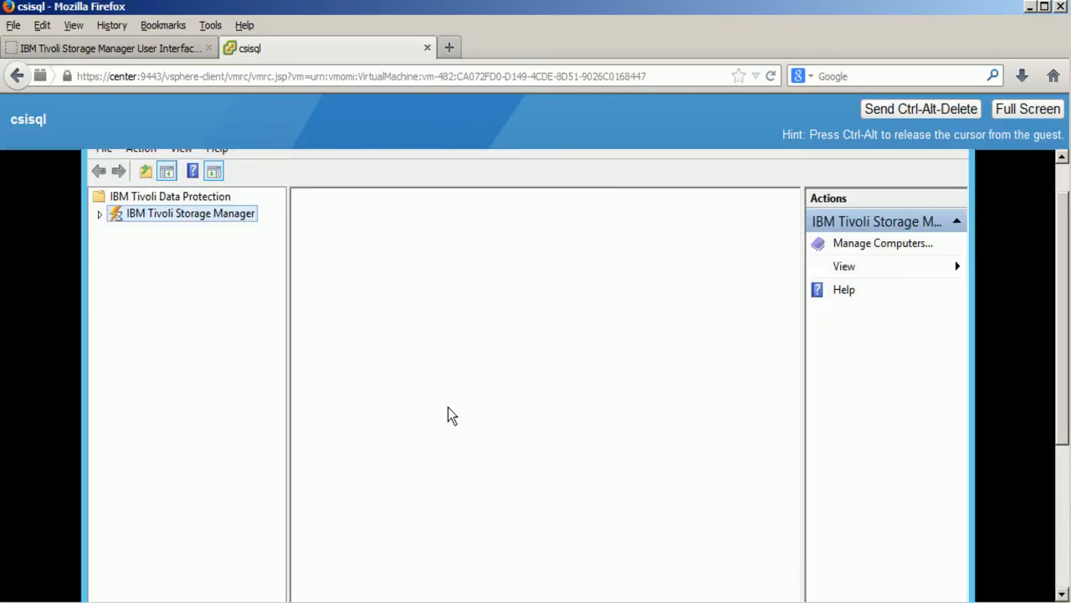
{"action": "mouse_move", "coordinate": [221, 330]}
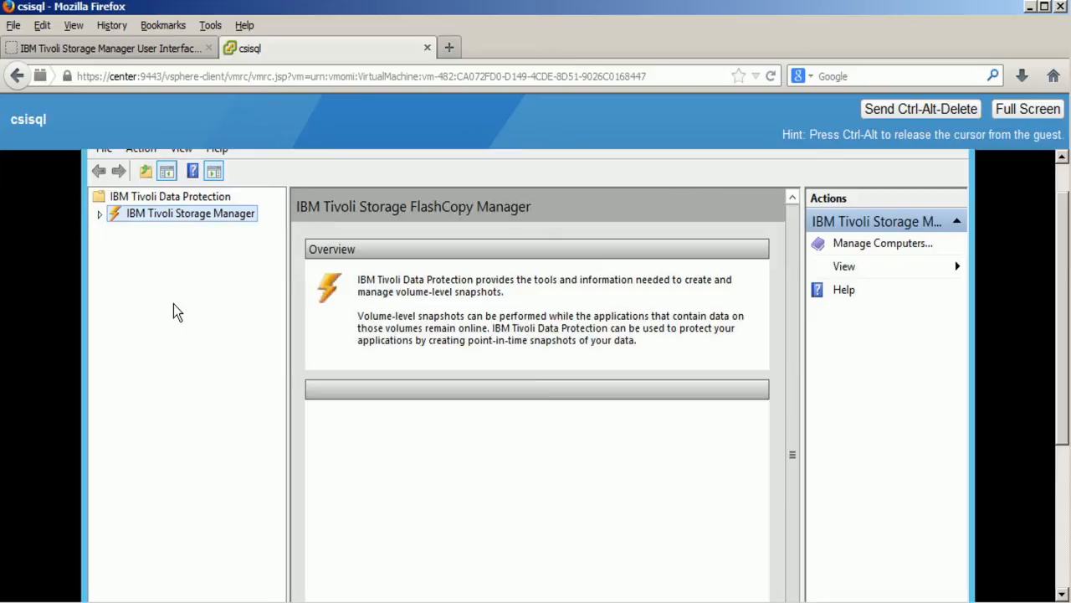
{"action": "left_click", "coordinate": [190, 212]}
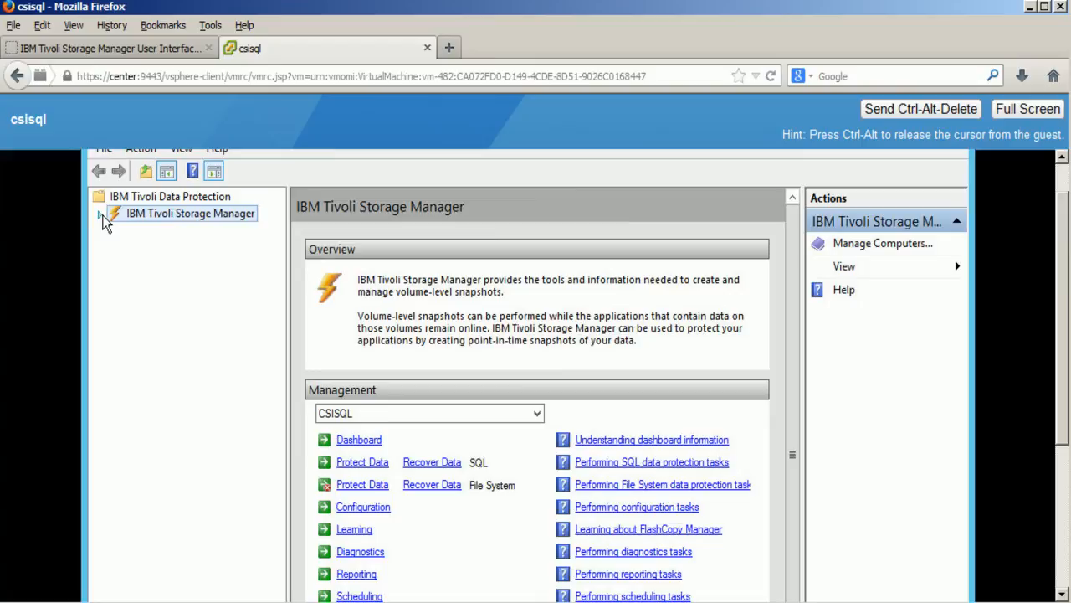
{"action": "left_click", "coordinate": [101, 213]}
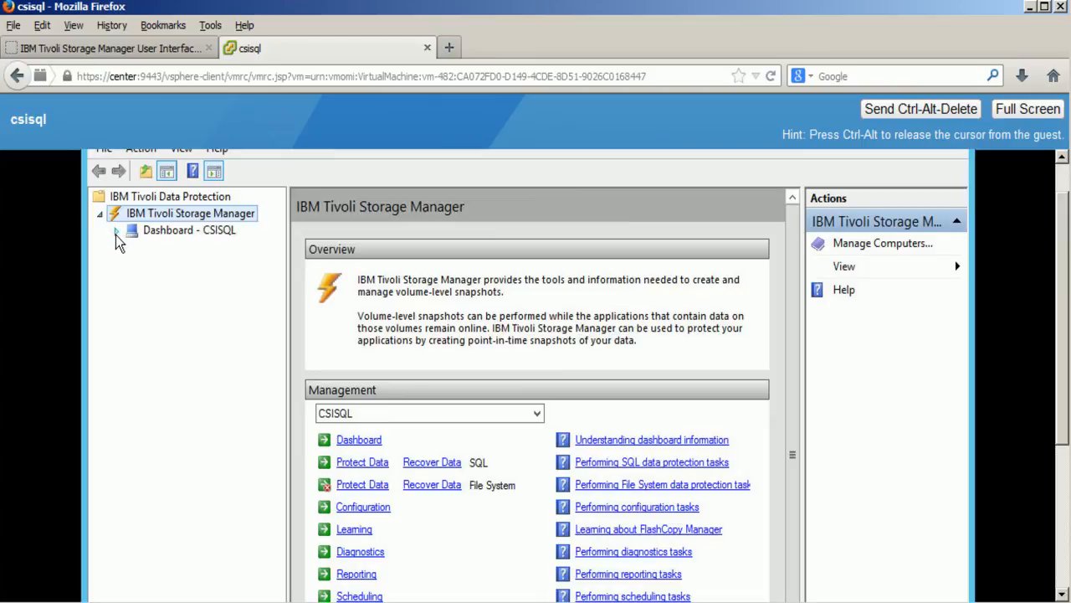
{"action": "left_click", "coordinate": [117, 230]}
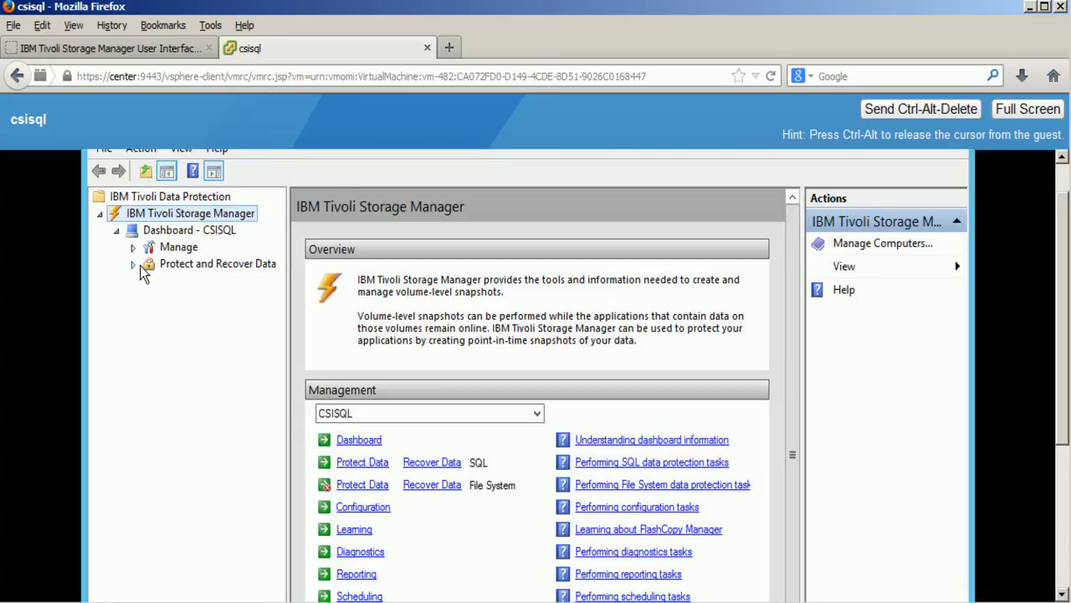
{"action": "left_click", "coordinate": [133, 264]}
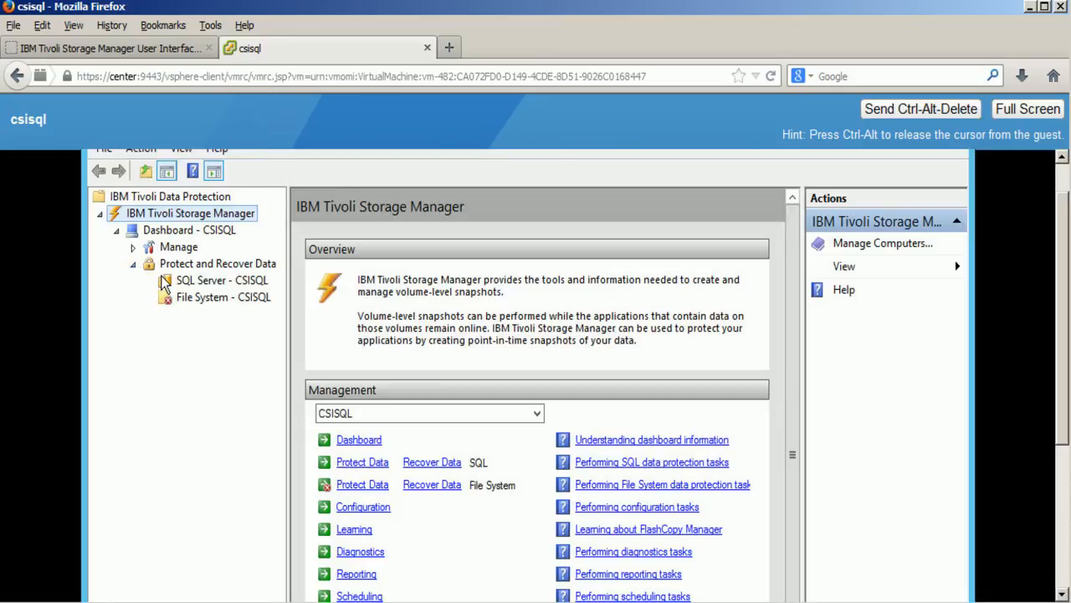
{"action": "left_click", "coordinate": [214, 280]}
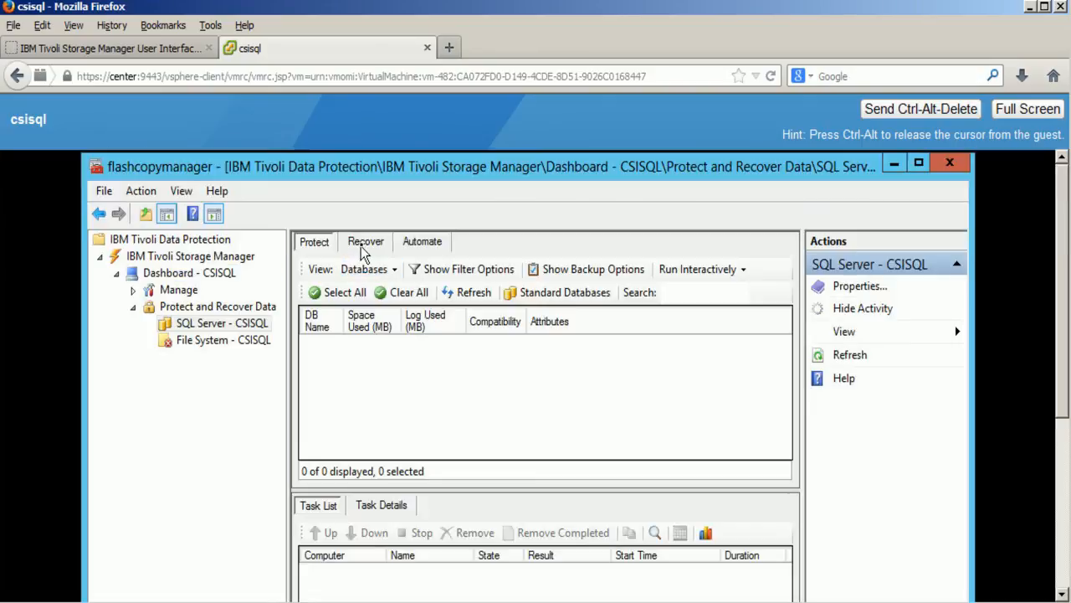
Step: On the Recover tab, refresh the database backup list and select the model backup
{"action": "left_click", "coordinate": [366, 241]}
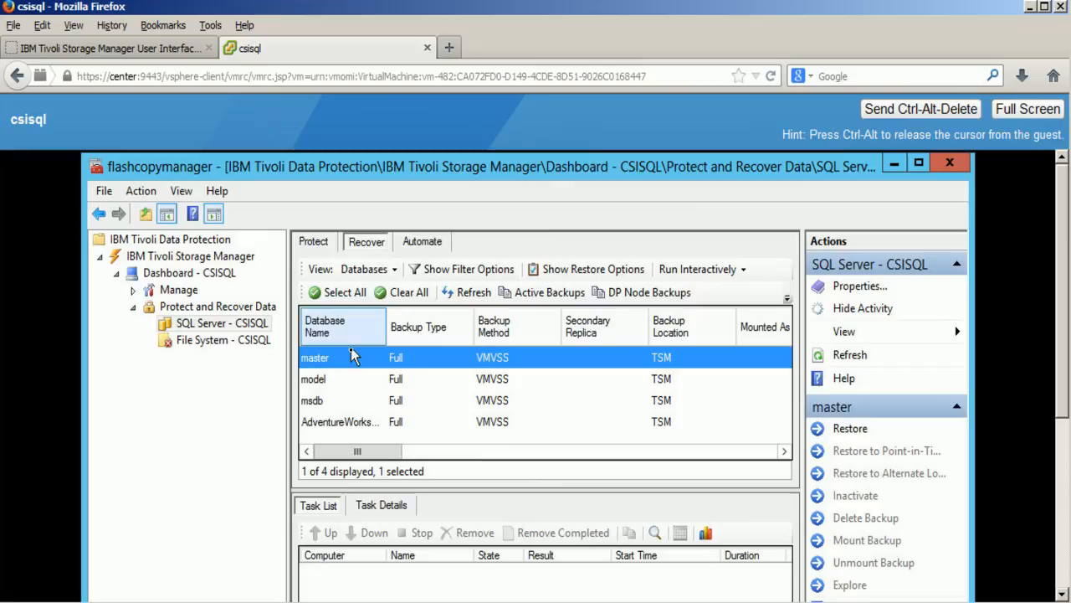
{"action": "mouse_move", "coordinate": [502, 323]}
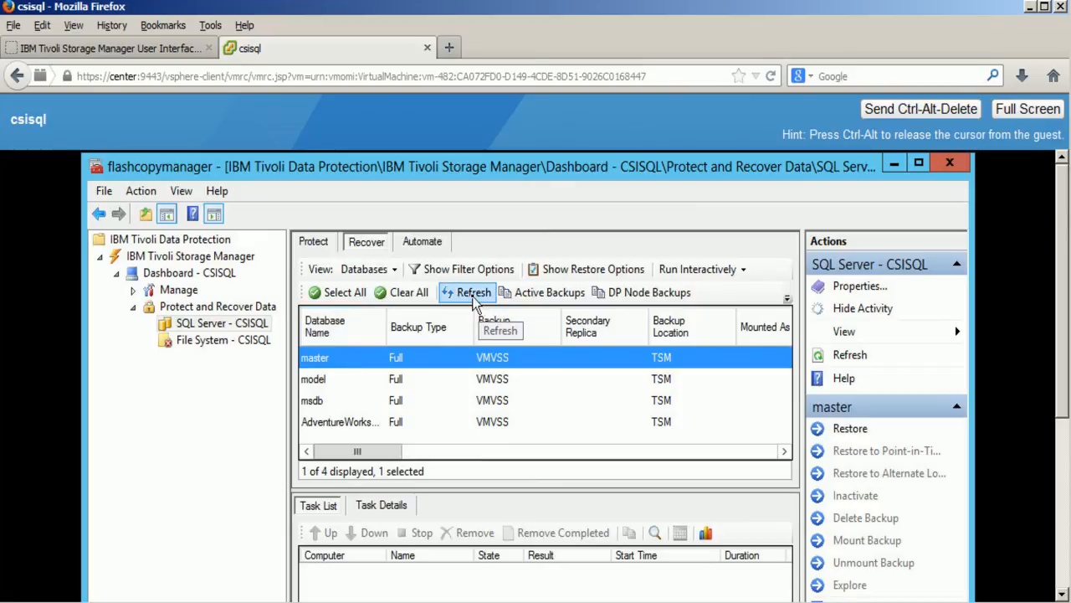
{"action": "left_click", "coordinate": [467, 292]}
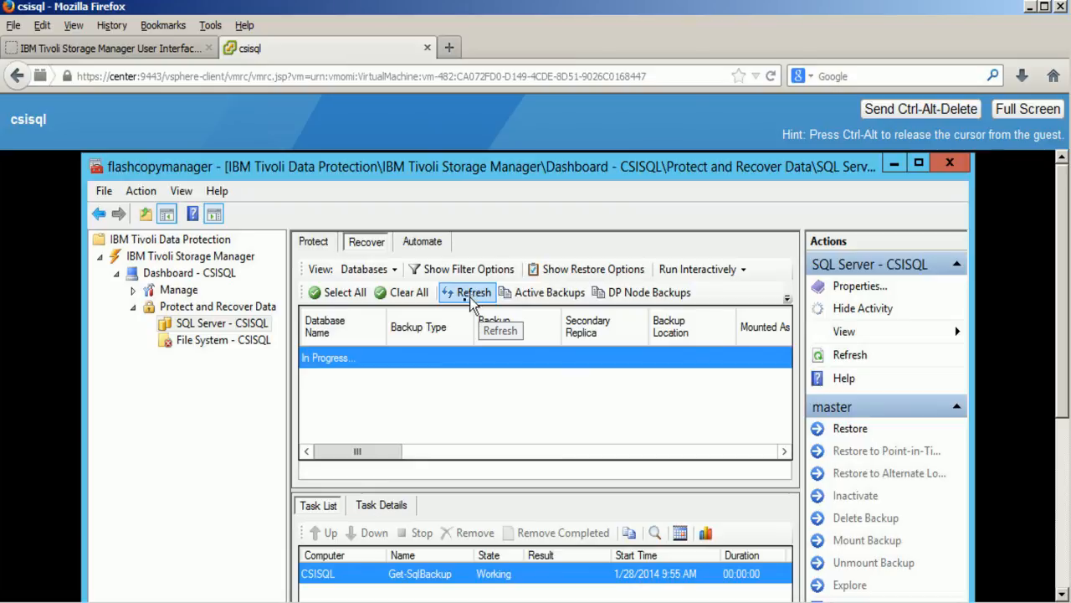
{"action": "left_click", "coordinate": [470, 292]}
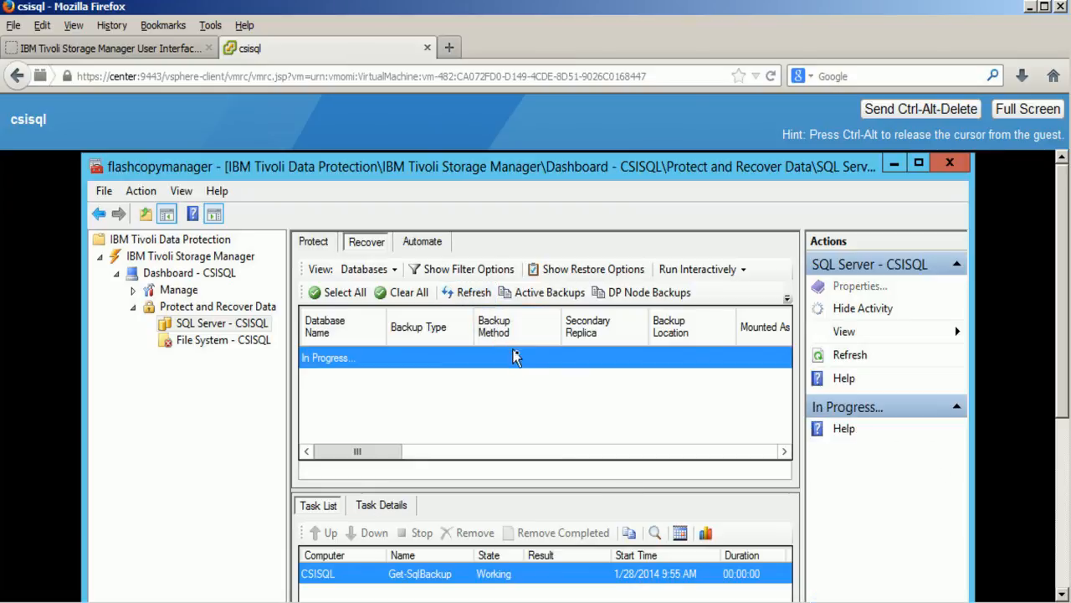
{"action": "mouse_move", "coordinate": [638, 386]}
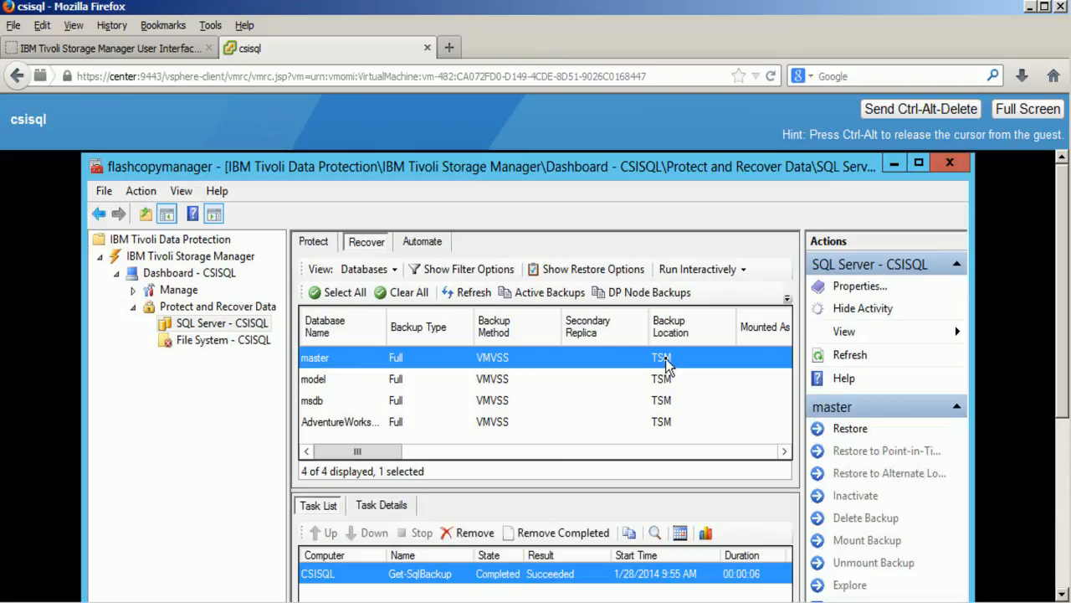
{"action": "mouse_move", "coordinate": [676, 387]}
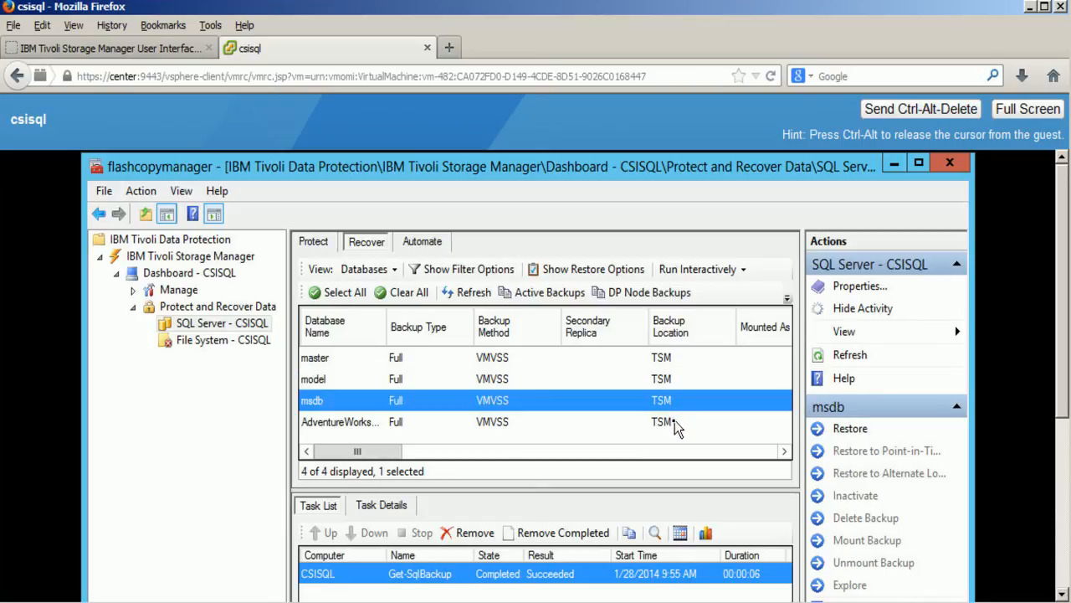
{"action": "left_click", "coordinate": [340, 421]}
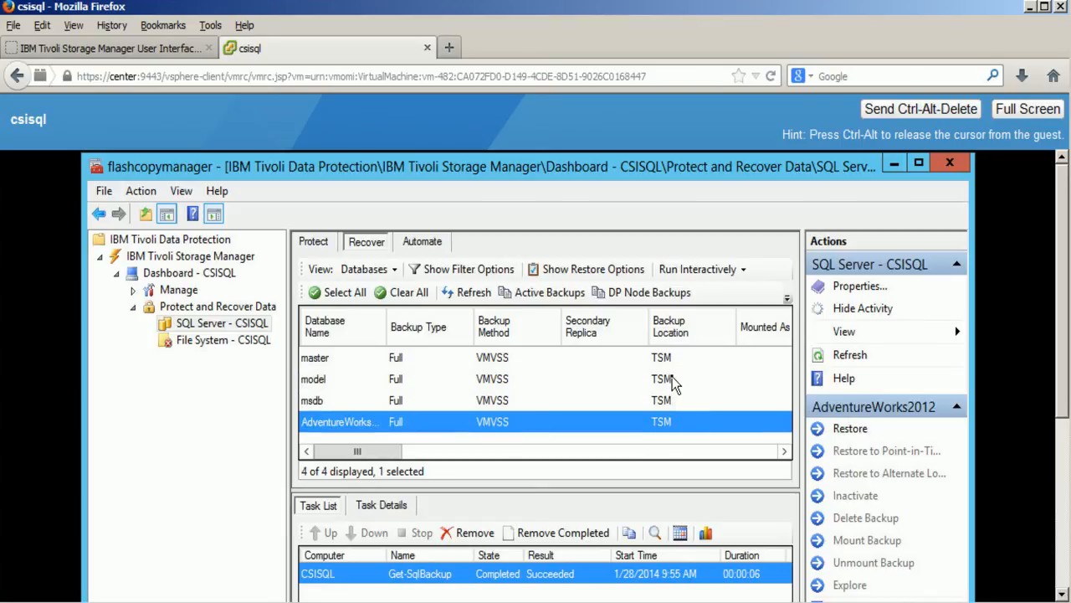
{"action": "left_click", "coordinate": [315, 378]}
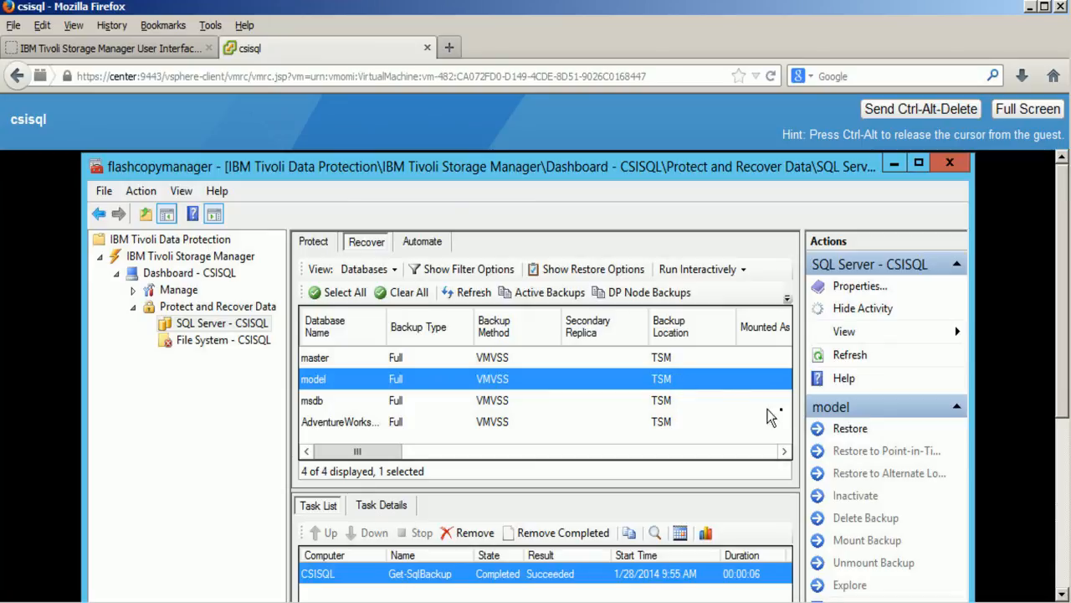
{"action": "mouse_move", "coordinate": [850, 430]}
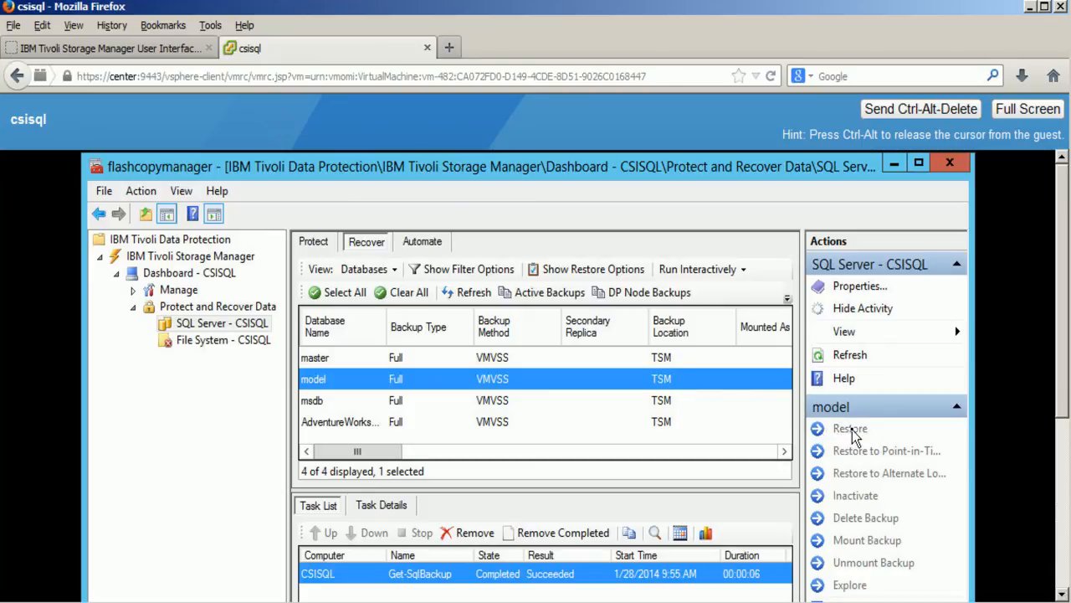
Step: Run Restore on the model database's backup from the Actions pane
{"action": "left_click", "coordinate": [849, 429]}
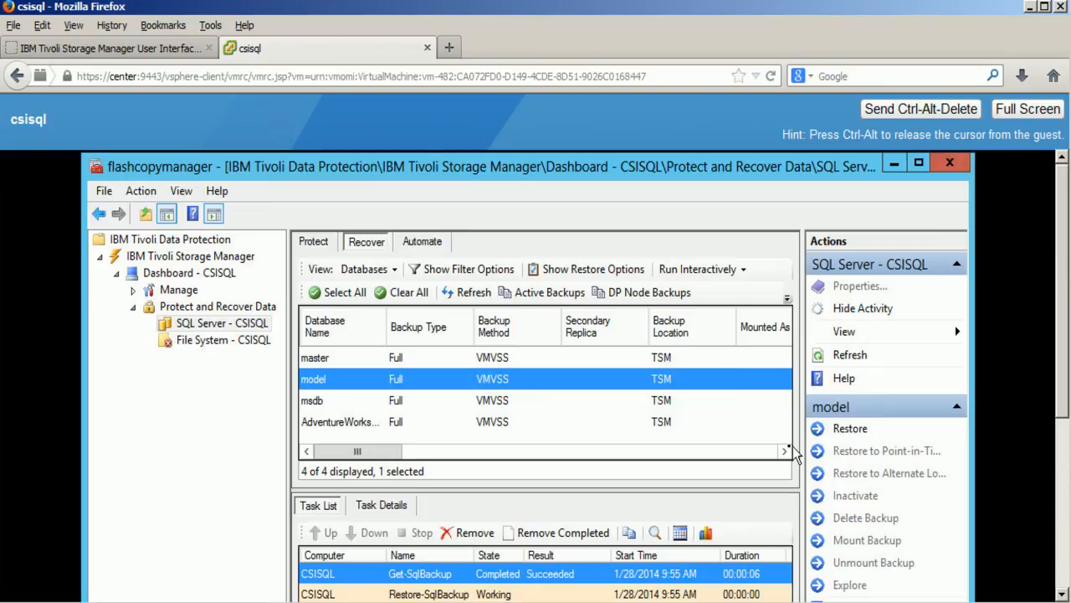
{"action": "mouse_move", "coordinate": [583, 569]}
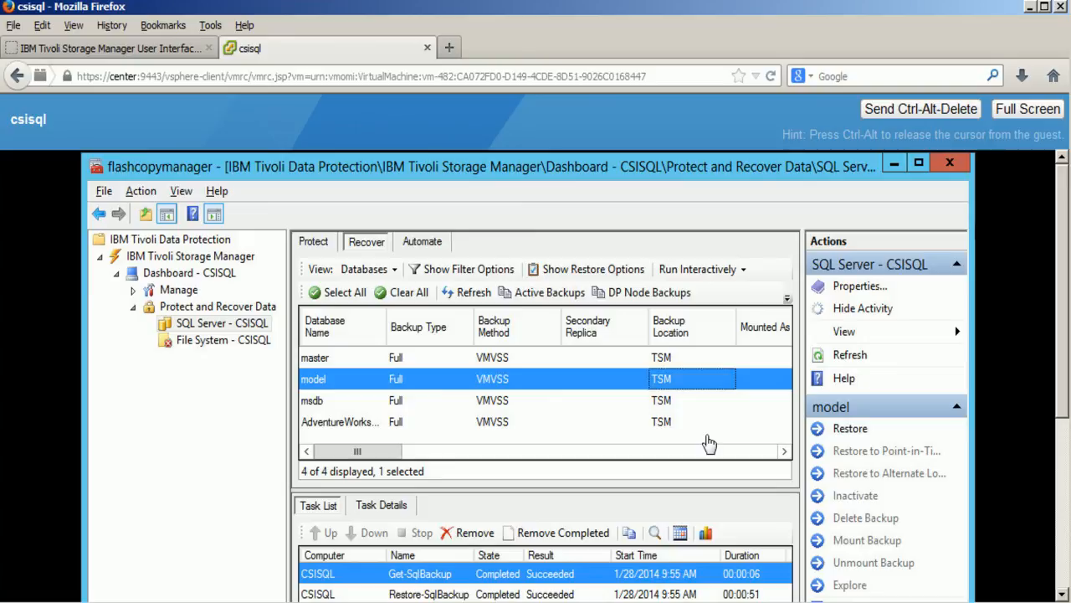
{"action": "mouse_move", "coordinate": [670, 502]}
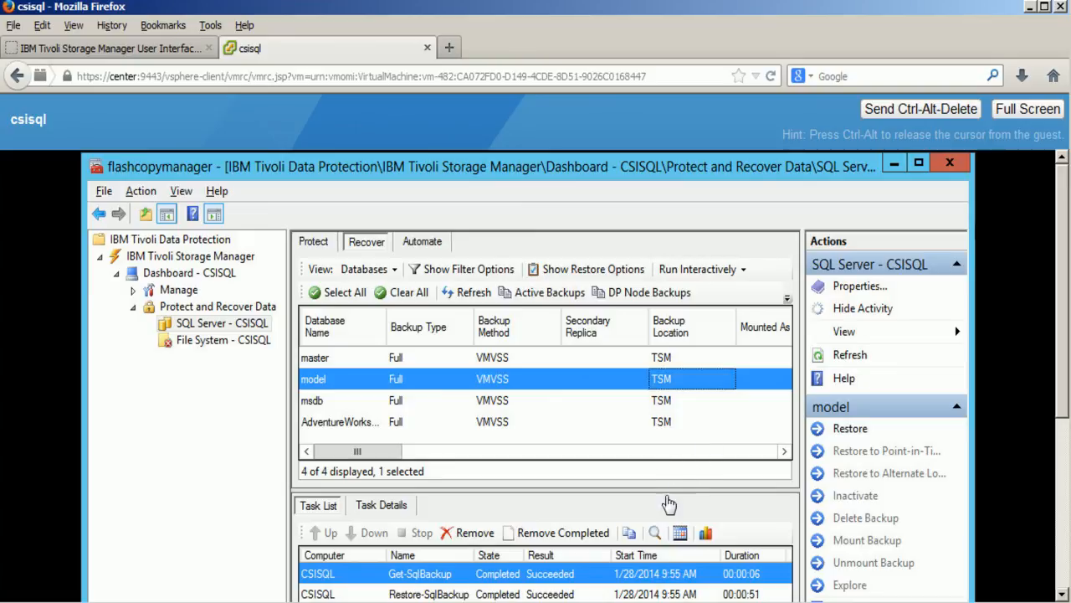